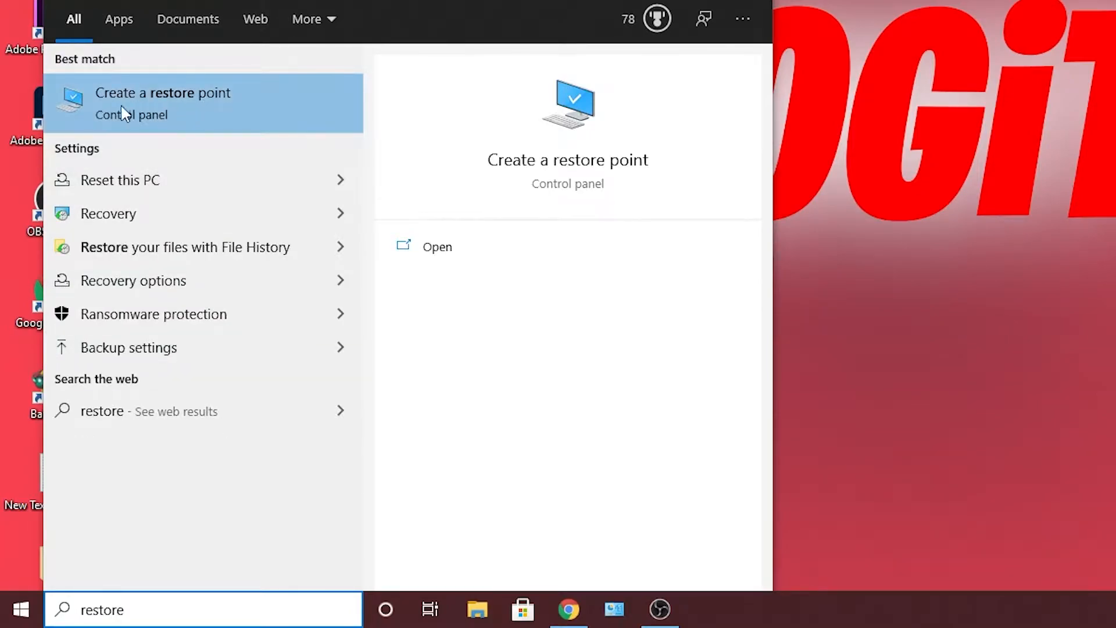
{"action": "mouse_move", "coordinate": [184, 108]}
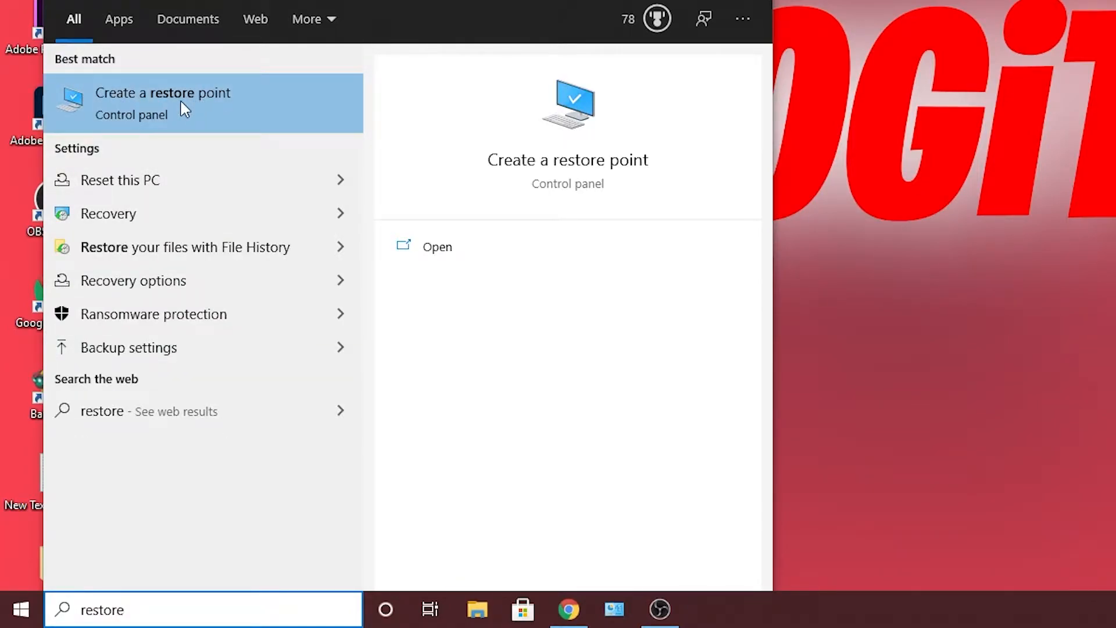
Create a system restore point named 'FPS Boost' and dismiss the success message.
{"action": "left_click", "coordinate": [162, 102]}
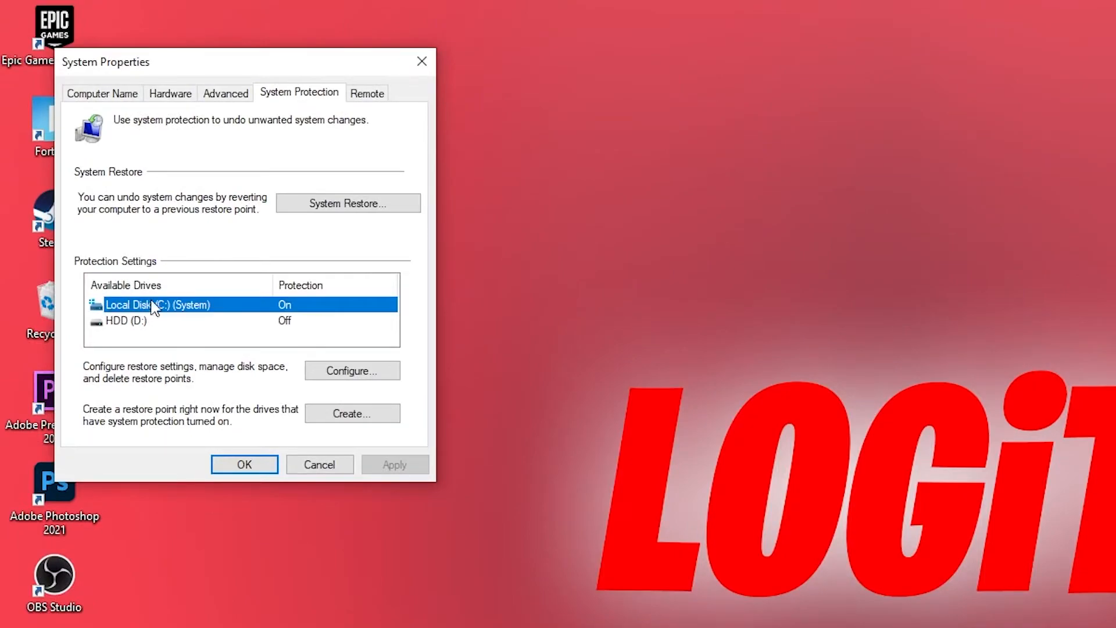
{"action": "left_click", "coordinate": [352, 412]}
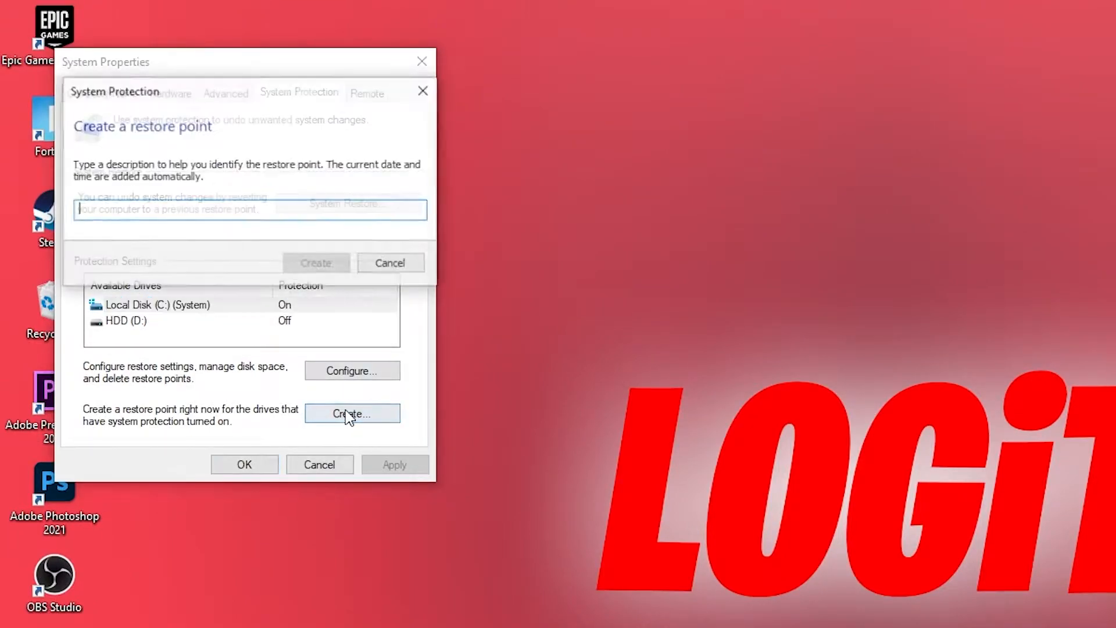
{"action": "type", "text": "FPS B"}
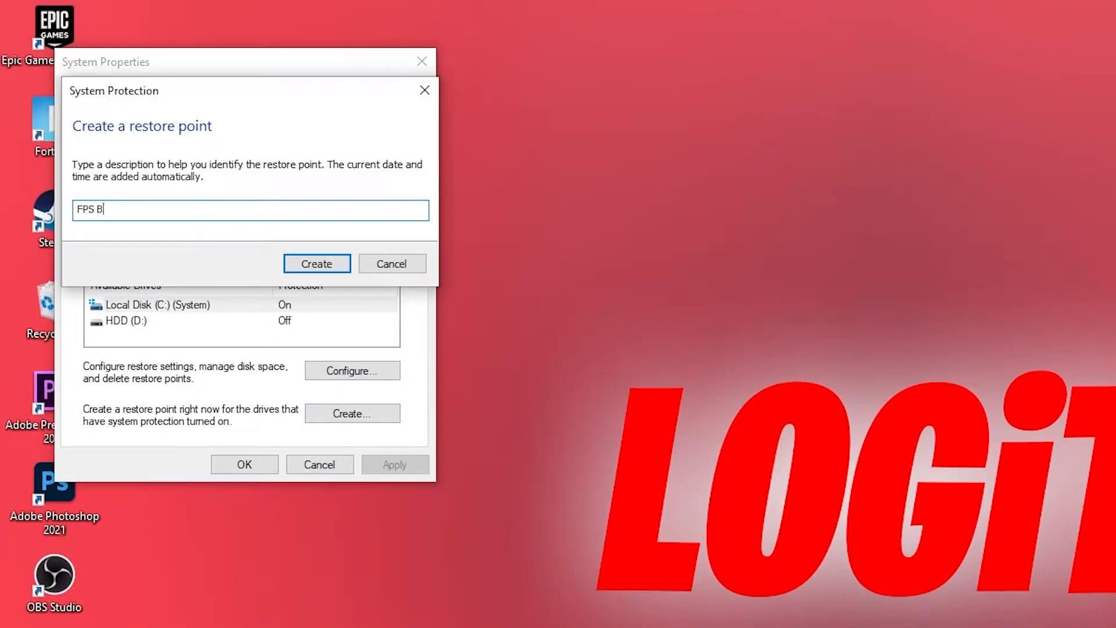
{"action": "type", "text": "oost"}
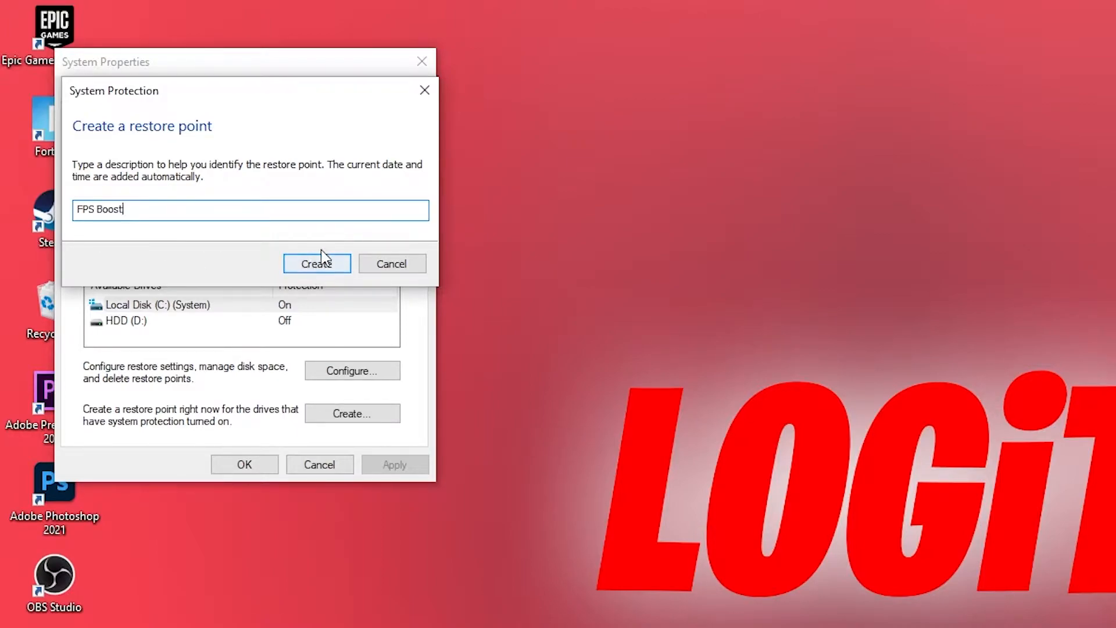
{"action": "left_click", "coordinate": [316, 263]}
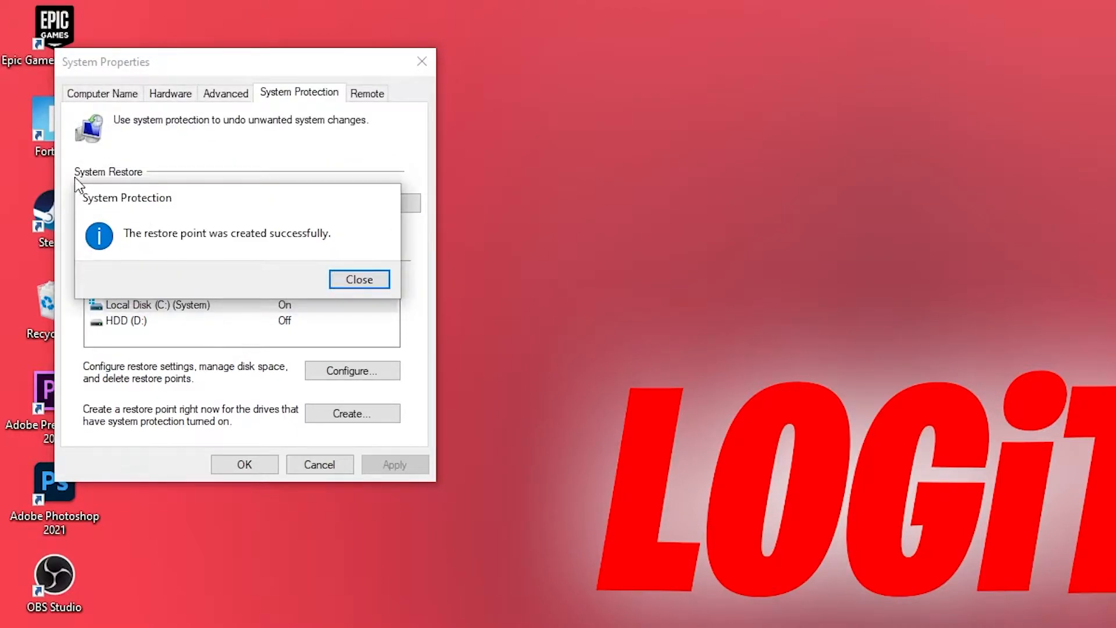
{"action": "left_click", "coordinate": [359, 279]}
{"action": "type", "text": "device"}
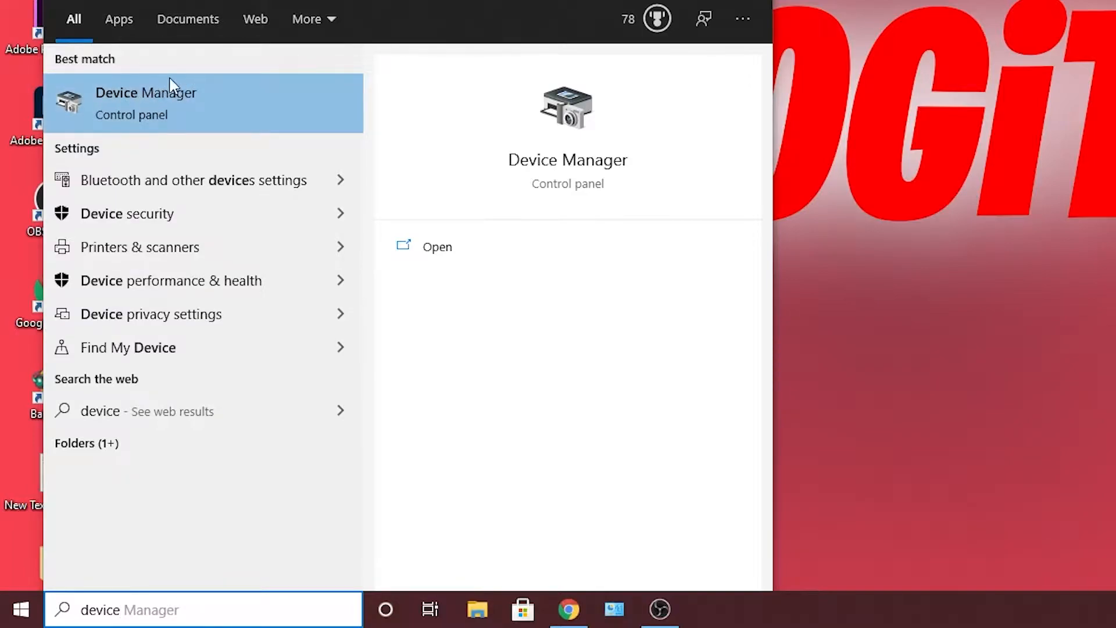
Start an automatic driver update search for the NVIDIA GeForce GTX 1050 Ti.
{"action": "left_click", "coordinate": [146, 103]}
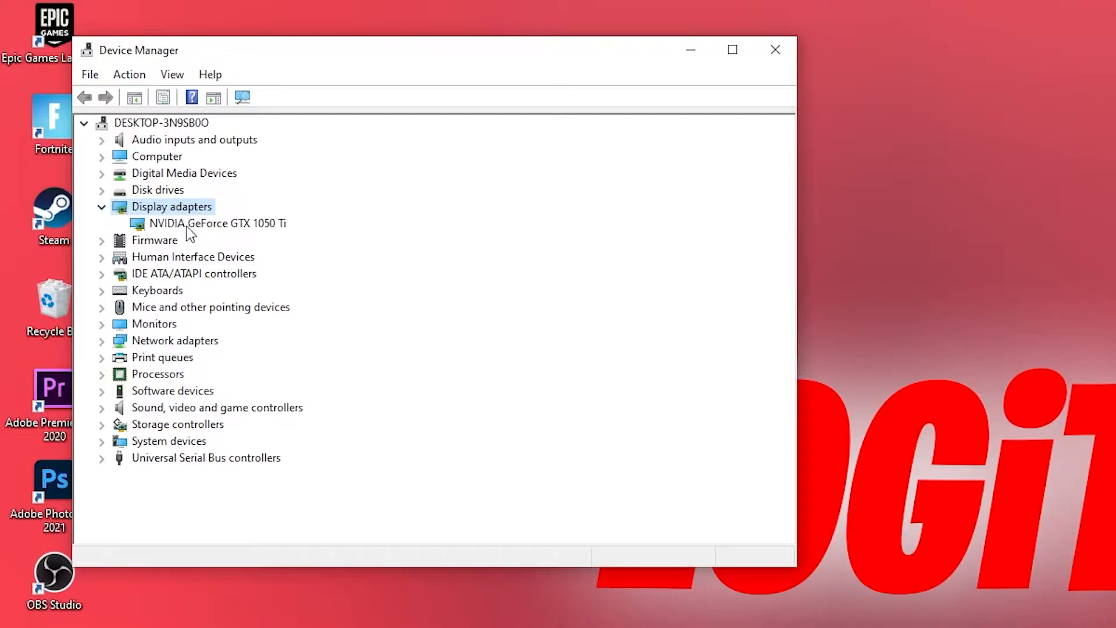
{"action": "left_click", "coordinate": [219, 222]}
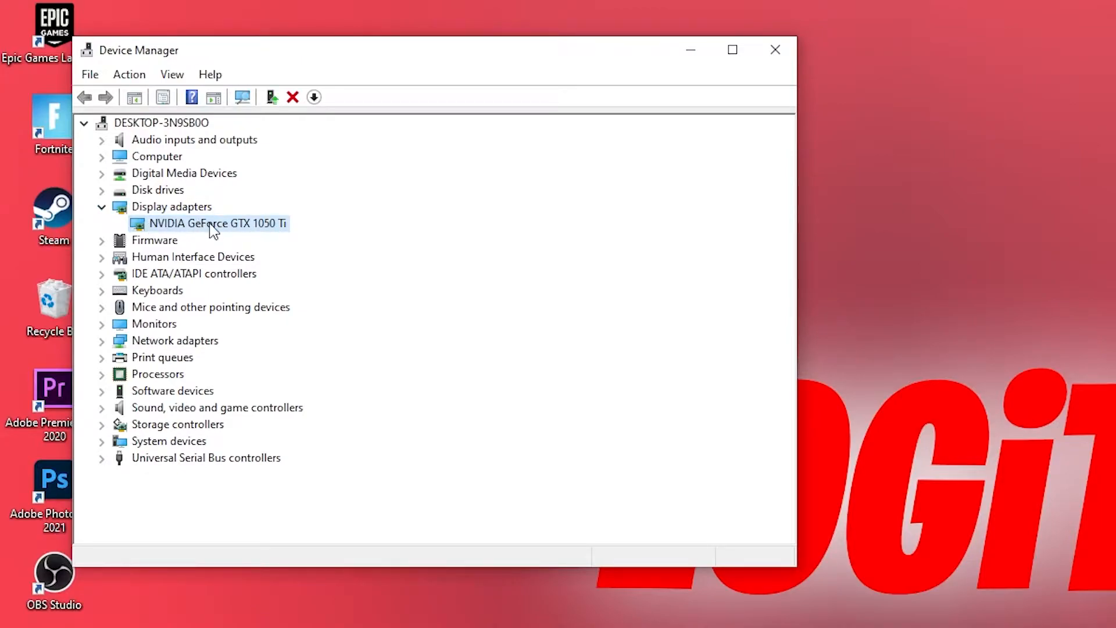
{"action": "double_click", "coordinate": [209, 223]}
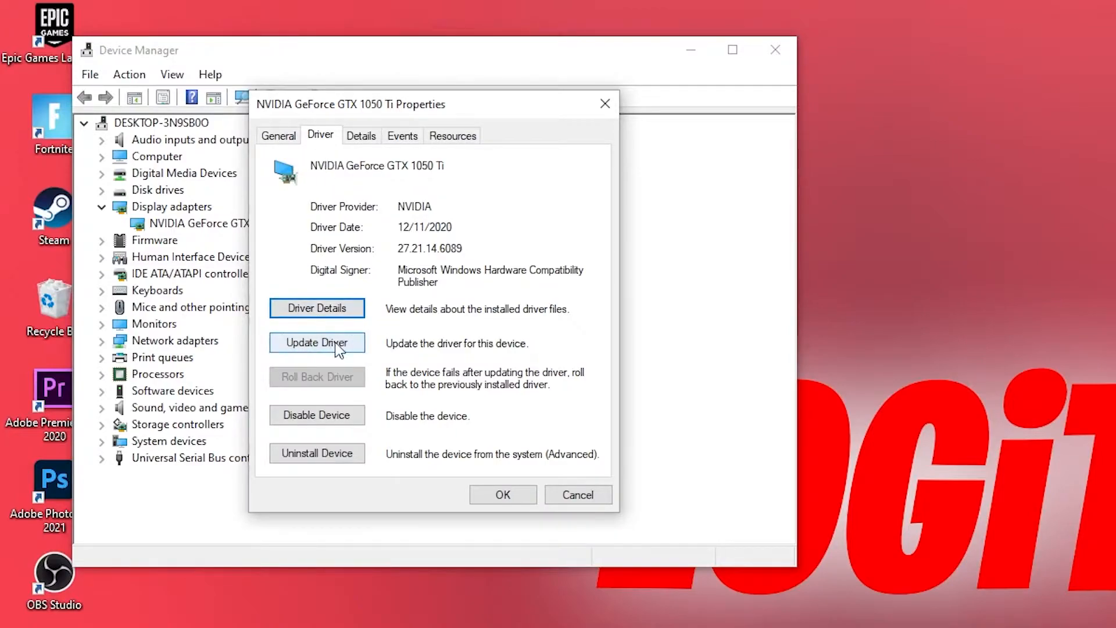
{"action": "left_click", "coordinate": [316, 343]}
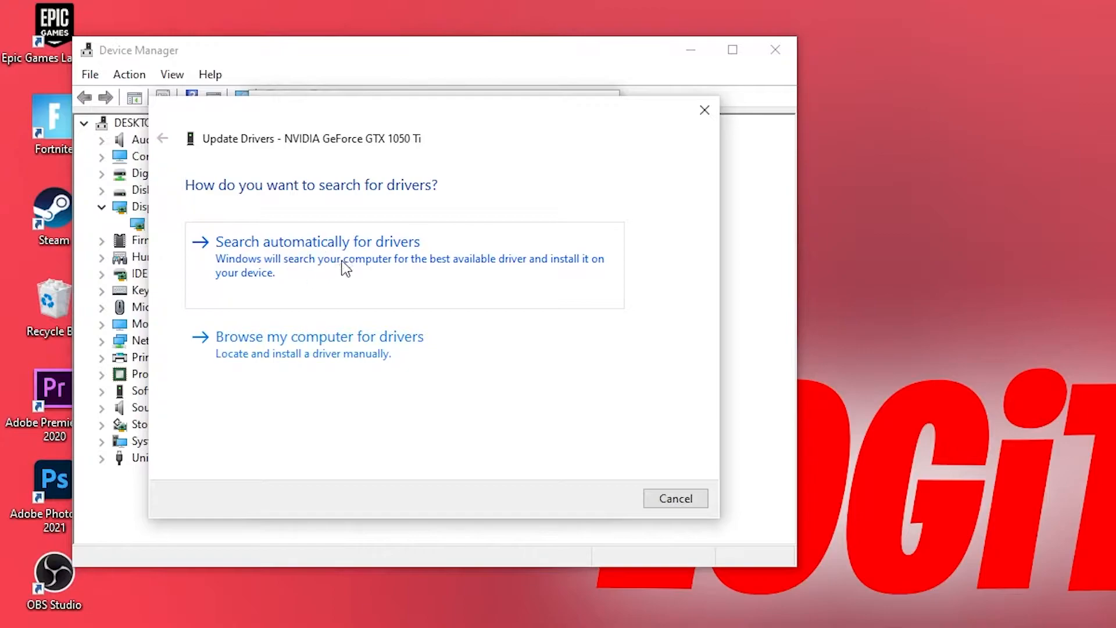
{"action": "left_click", "coordinate": [317, 241]}
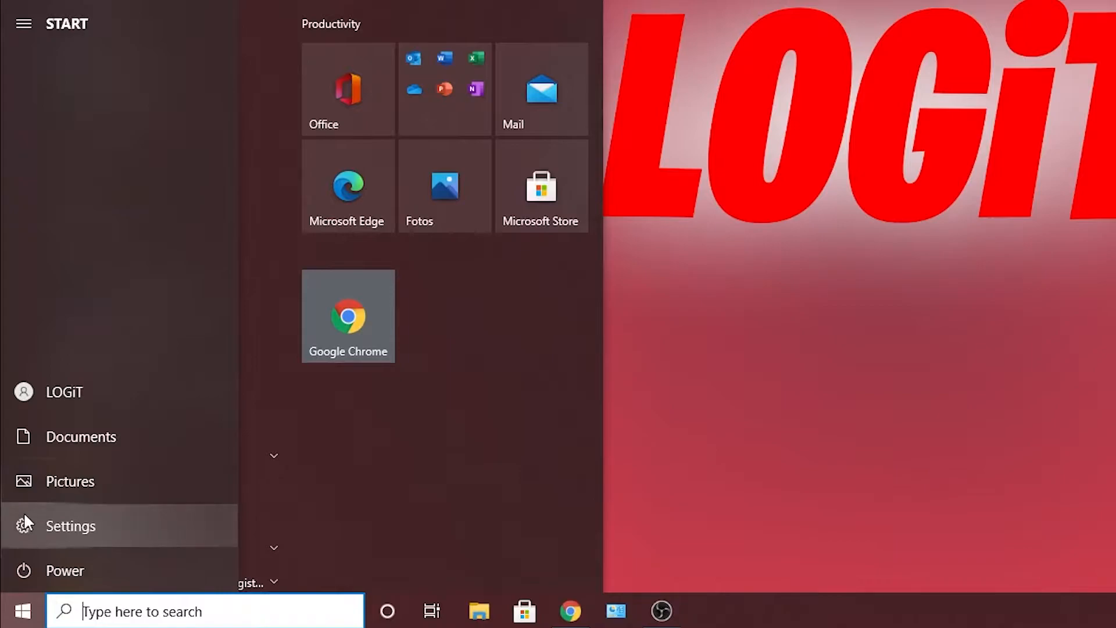
Confirm Game Mode is on in Windows Gaming settings, then leave that page.
{"action": "left_click", "coordinate": [70, 525]}
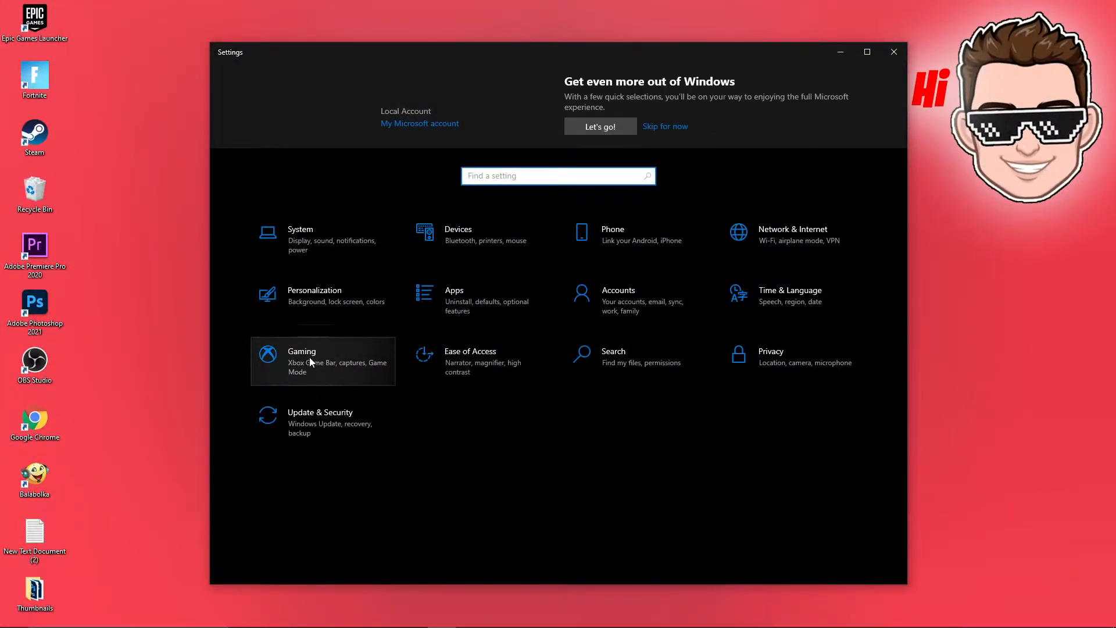
{"action": "left_click", "coordinate": [301, 361]}
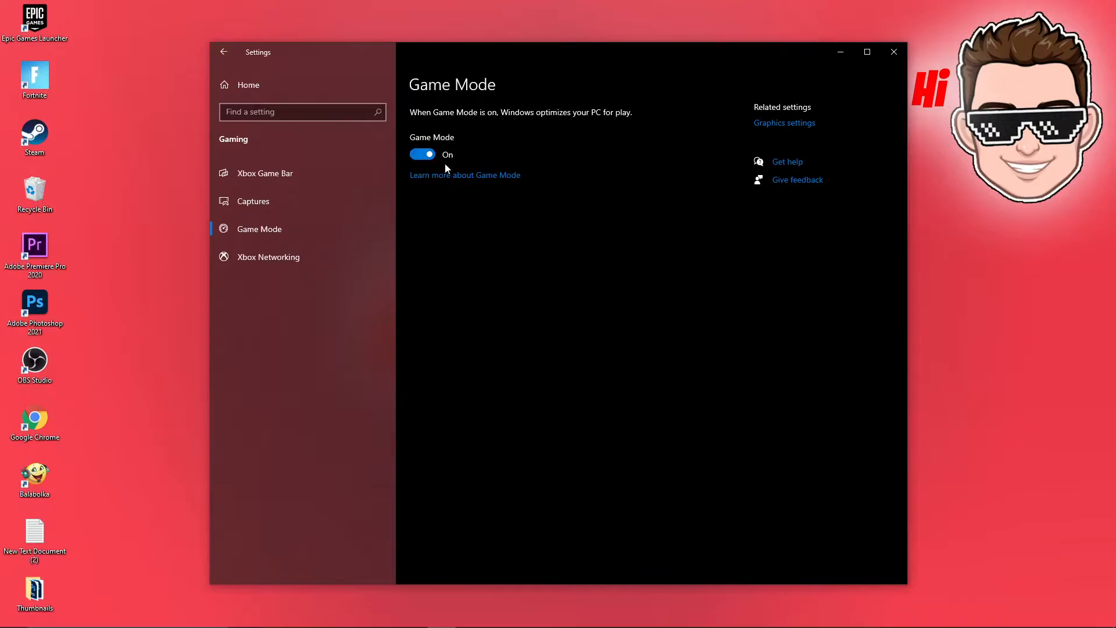
{"action": "mouse_move", "coordinate": [478, 121]}
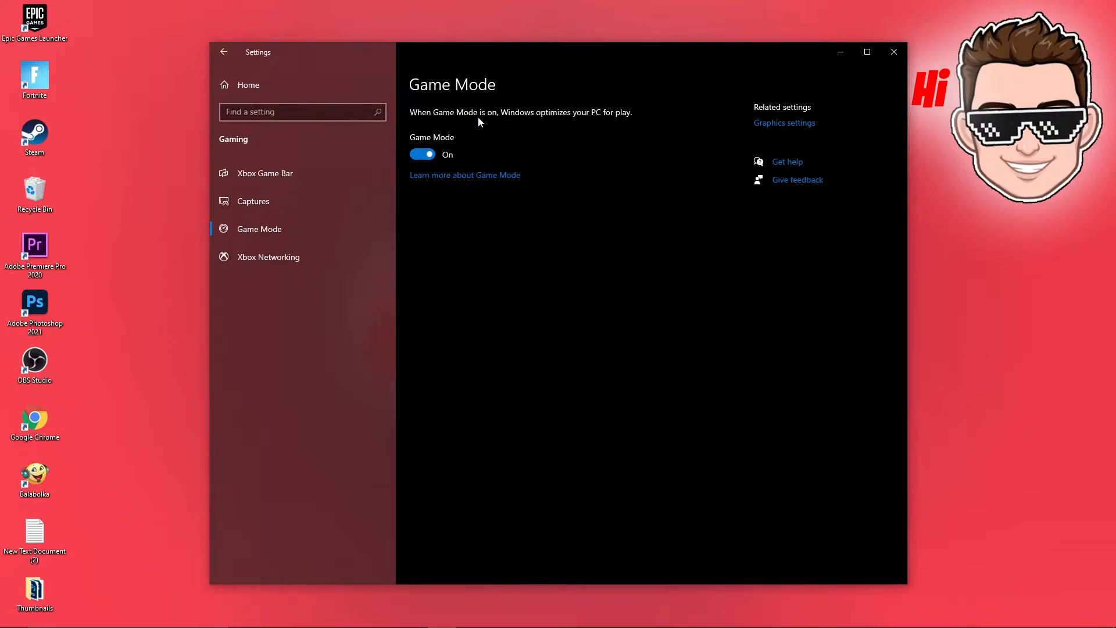
{"action": "mouse_move", "coordinate": [223, 51]}
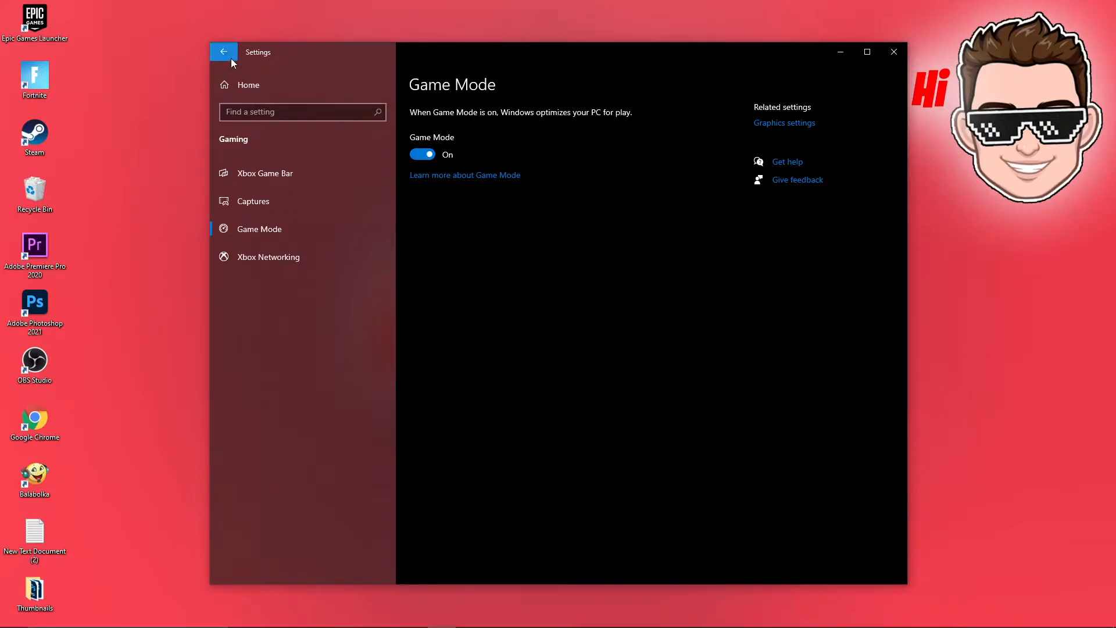
{"action": "left_click", "coordinate": [224, 51]}
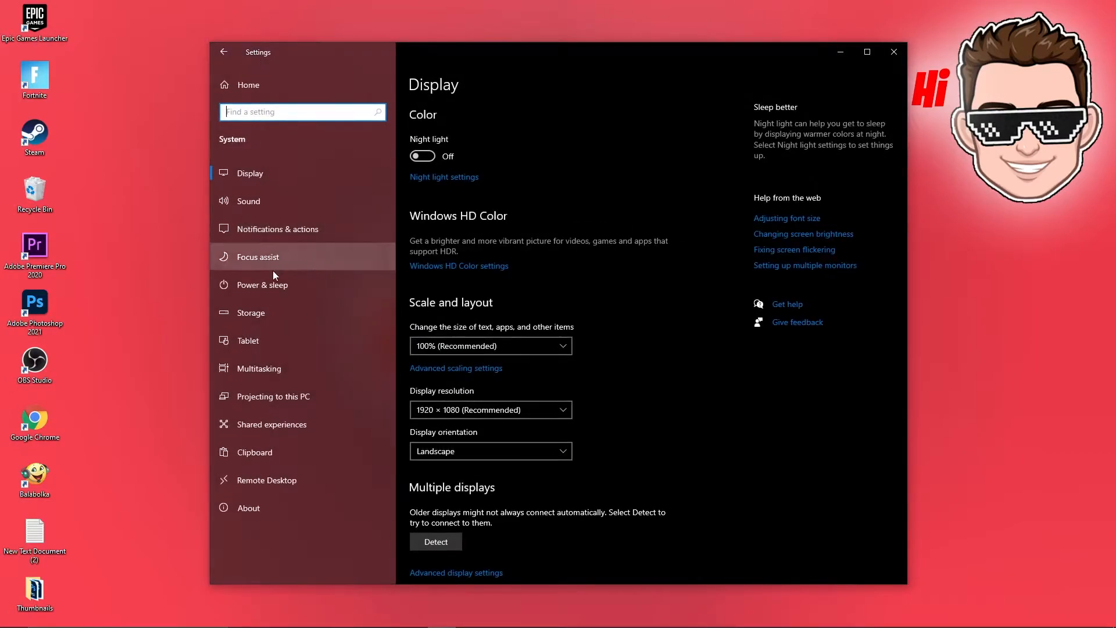
Remove temporary files, including the Recycle Bin, from Storage settings.
{"action": "left_click", "coordinate": [251, 312]}
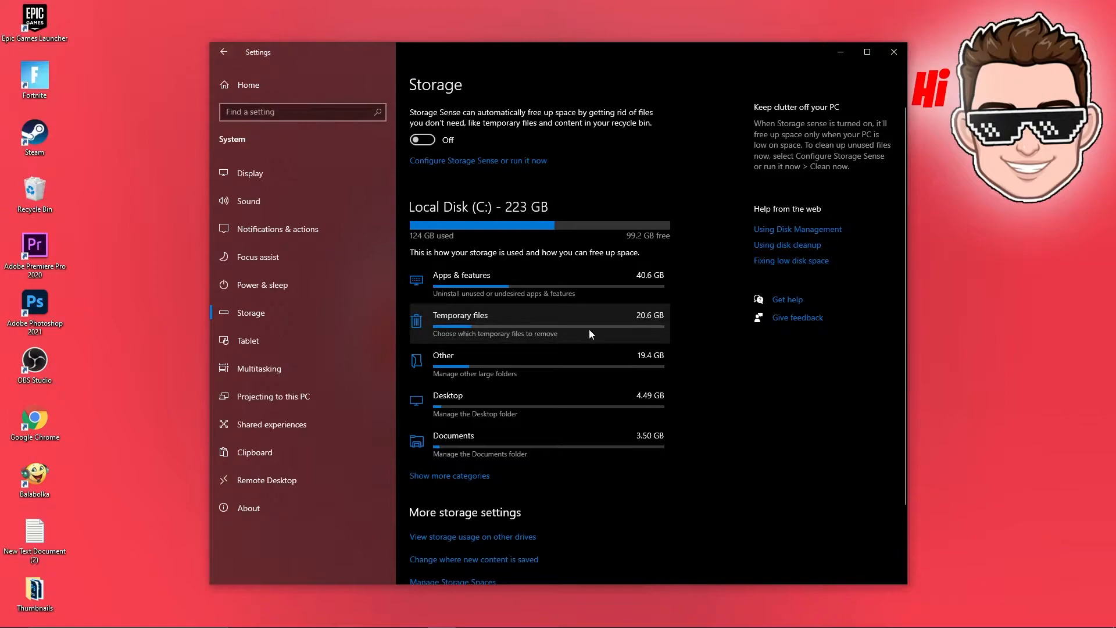
{"action": "left_click", "coordinate": [461, 315]}
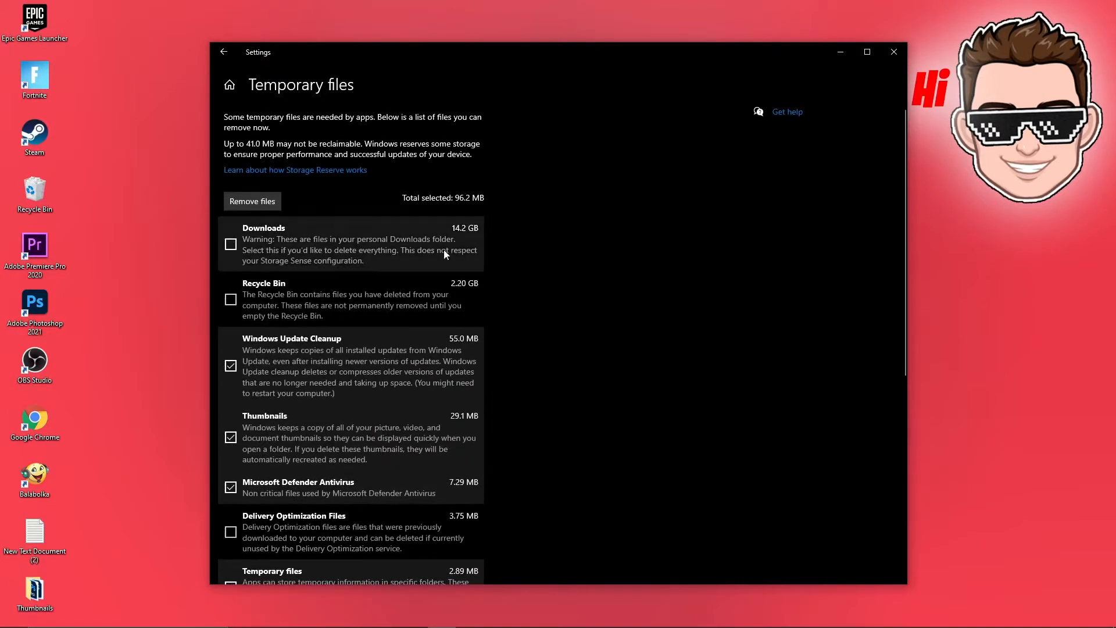
{"action": "left_click", "coordinate": [230, 298]}
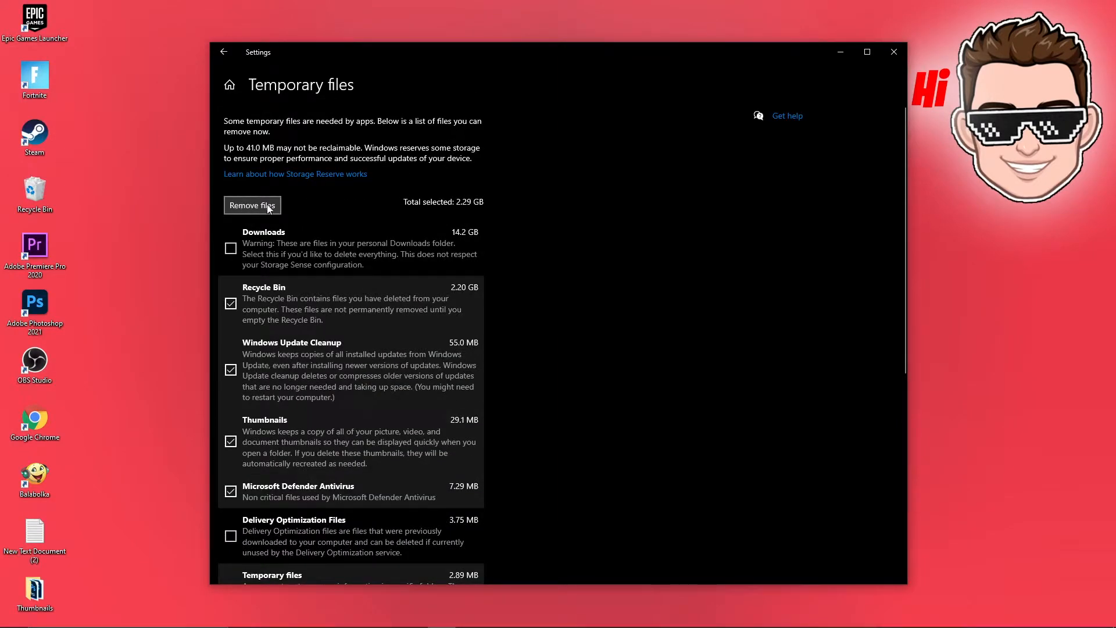
{"action": "left_click", "coordinate": [251, 205]}
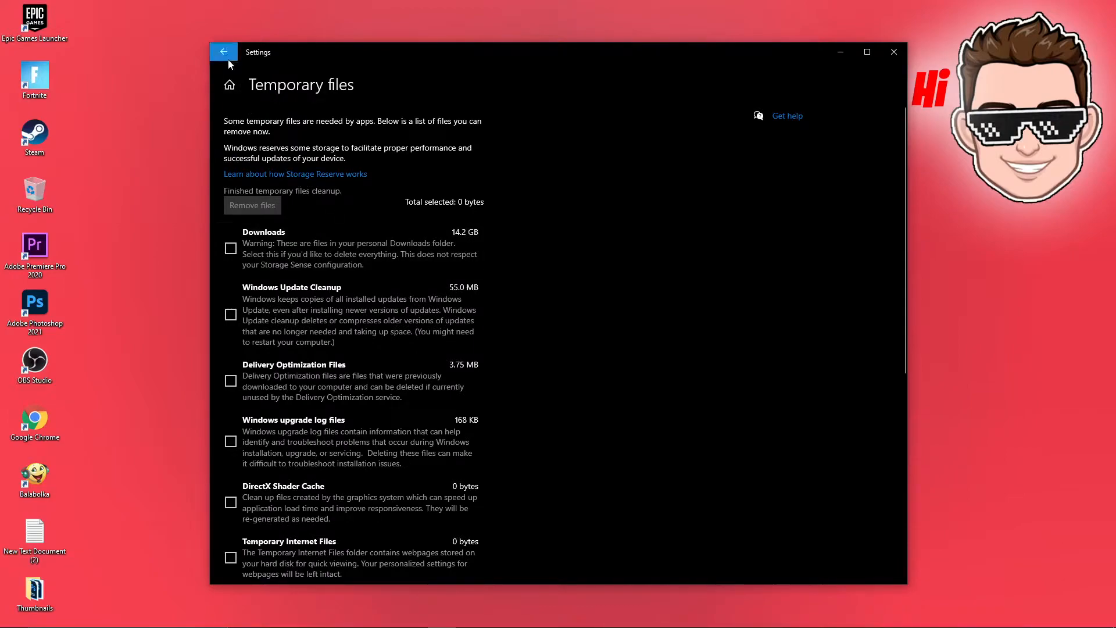
{"action": "left_click", "coordinate": [223, 51]}
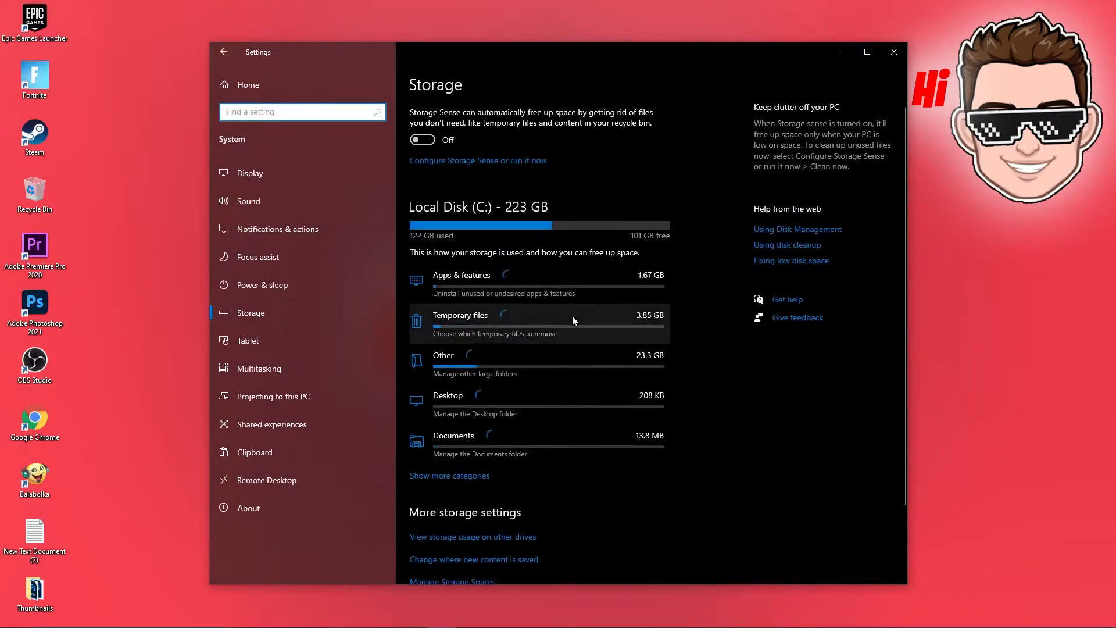
Start optimizing the C: solid state drive in Optimize Drives.
{"action": "scroll", "scroll_direction": "down", "scroll_amount": 3}
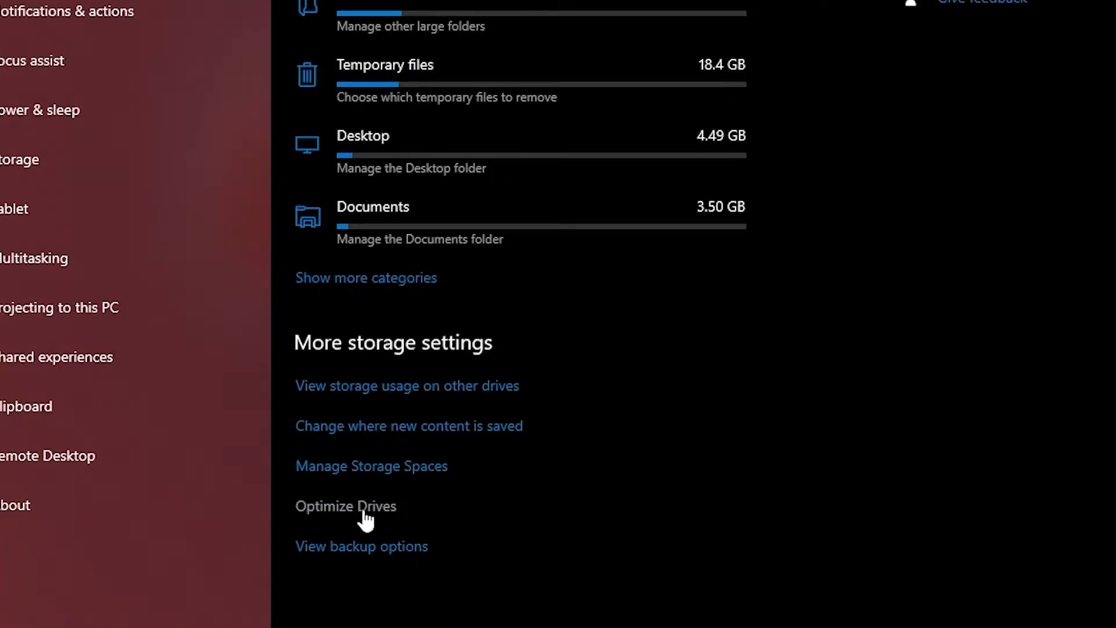
{"action": "left_click", "coordinate": [346, 507]}
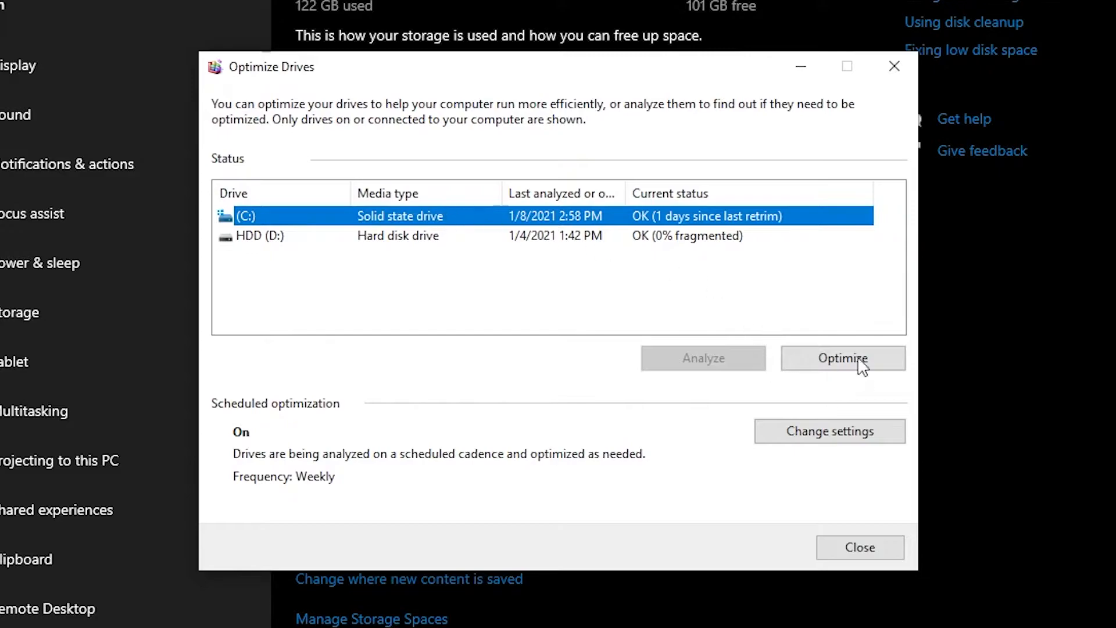
{"action": "left_click", "coordinate": [843, 357]}
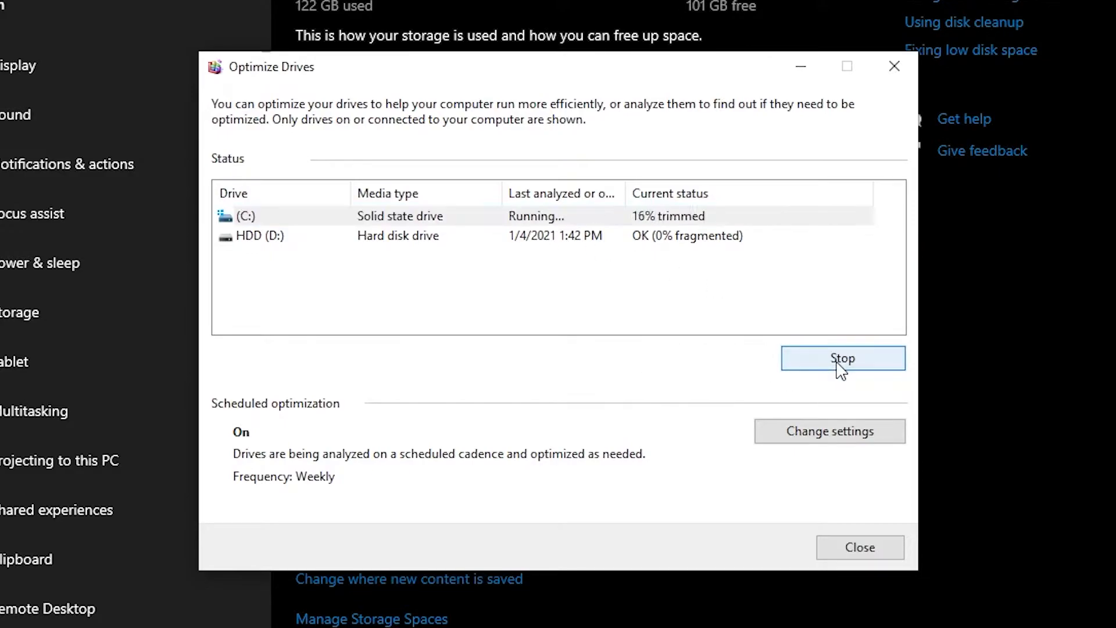
{"action": "left_click", "coordinate": [843, 358]}
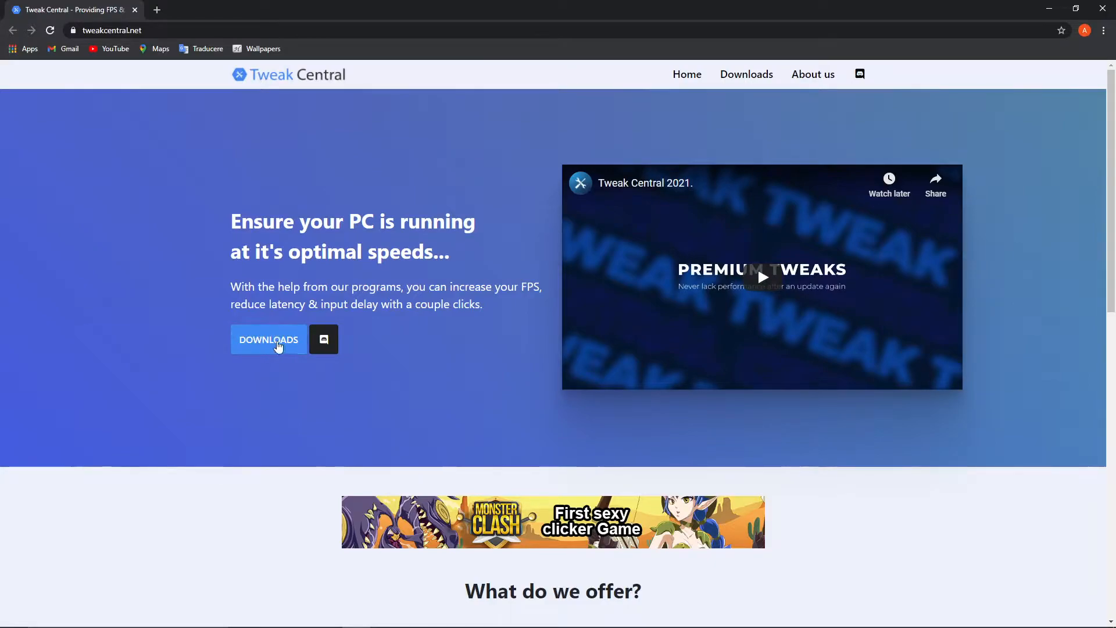
Go to Tweak Central's Amber FPS download page and start the download.
{"action": "left_click", "coordinate": [268, 339]}
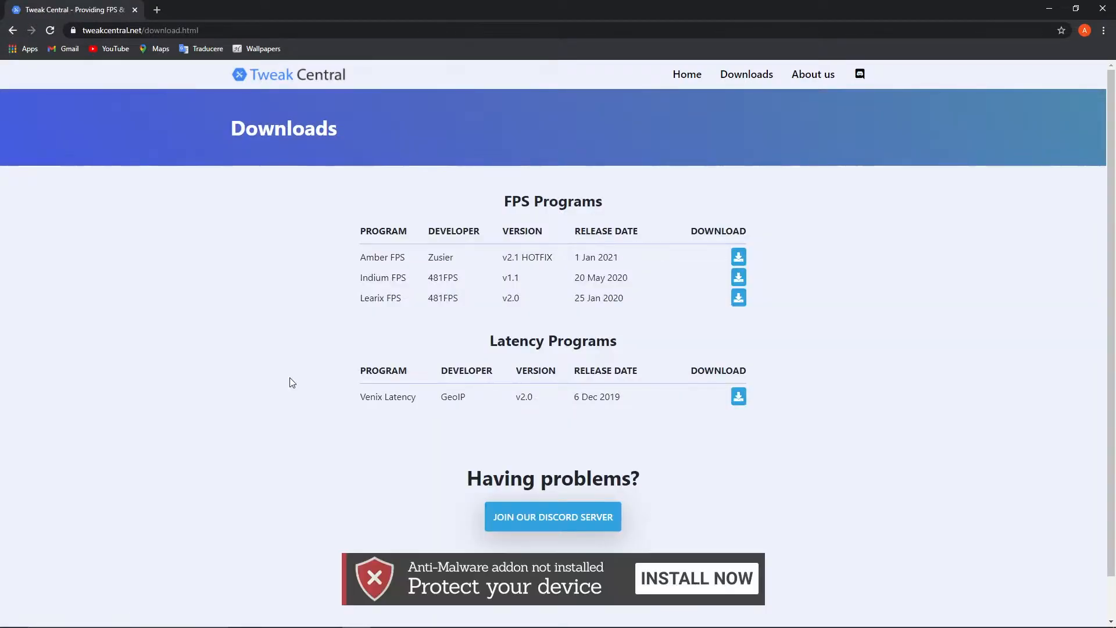
{"action": "left_click_drag", "start_coordinate": [361, 257], "coordinate": [618, 256]}
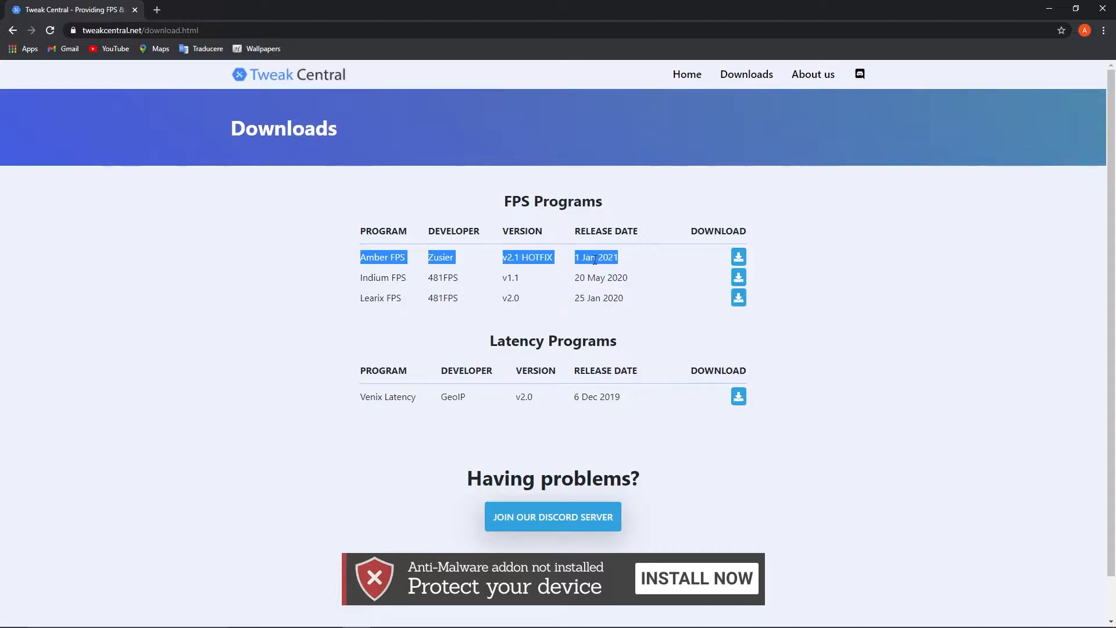
{"action": "left_click", "coordinate": [738, 257]}
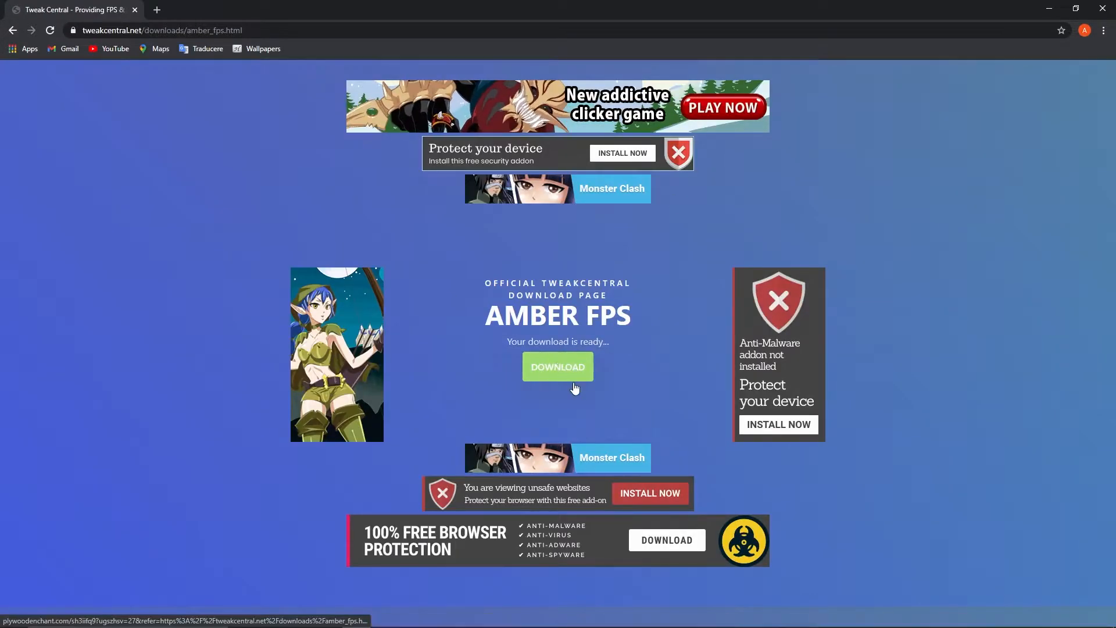
{"action": "mouse_move", "coordinate": [275, 15]}
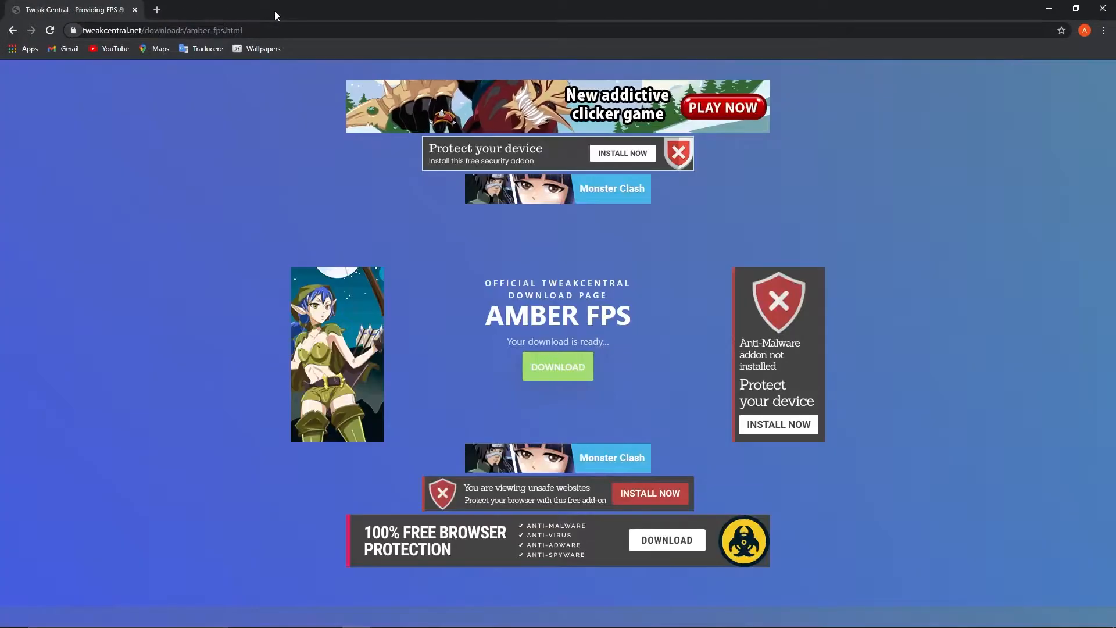
{"action": "left_click", "coordinate": [553, 366]}
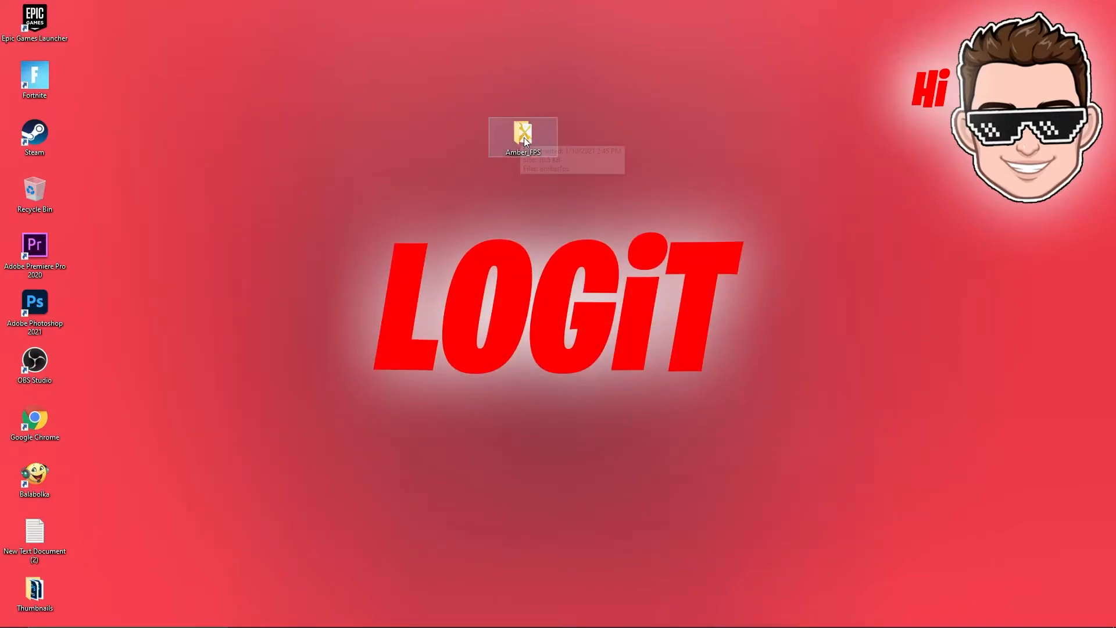
Launch amberfps from the Amber_FPS folder and dismiss the restore-point warning.
{"action": "double_click", "coordinate": [523, 136]}
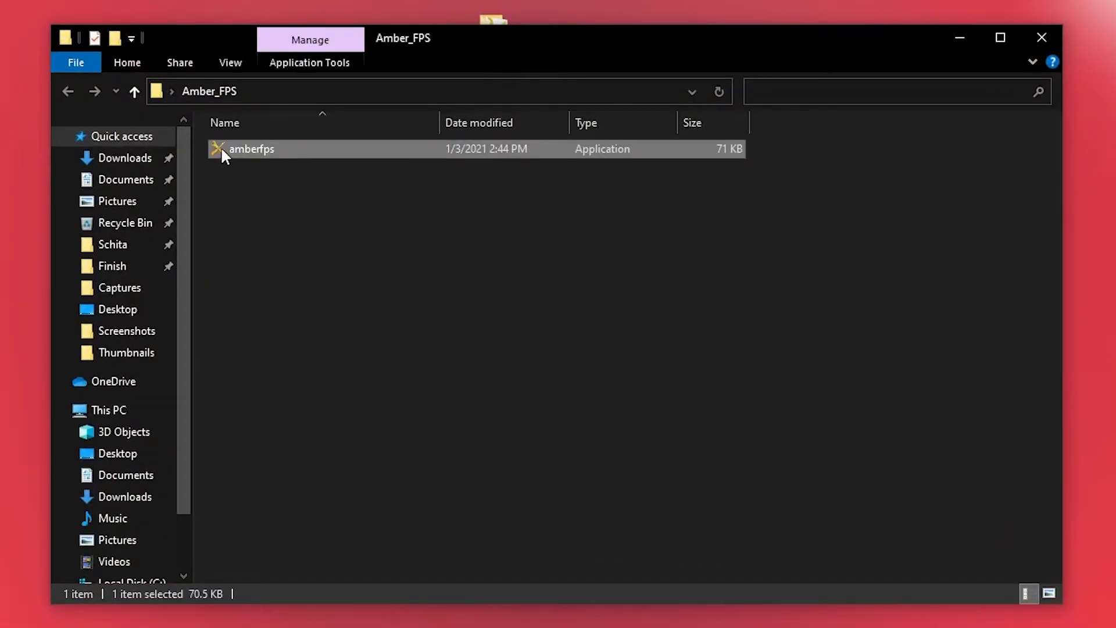
{"action": "double_click", "coordinate": [251, 148]}
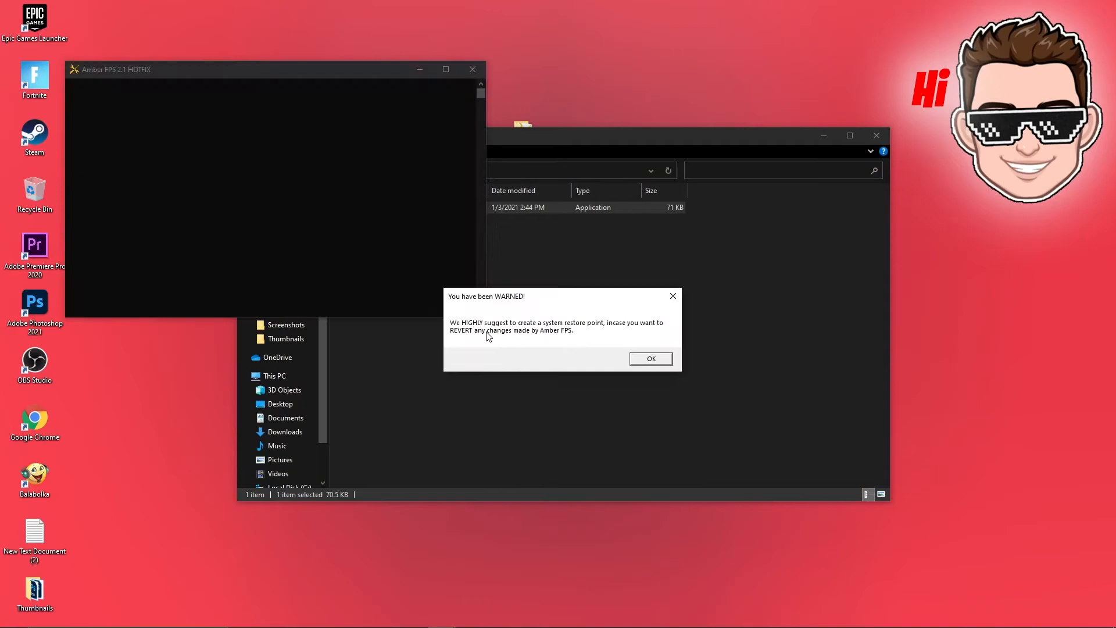
{"action": "left_click", "coordinate": [649, 358]}
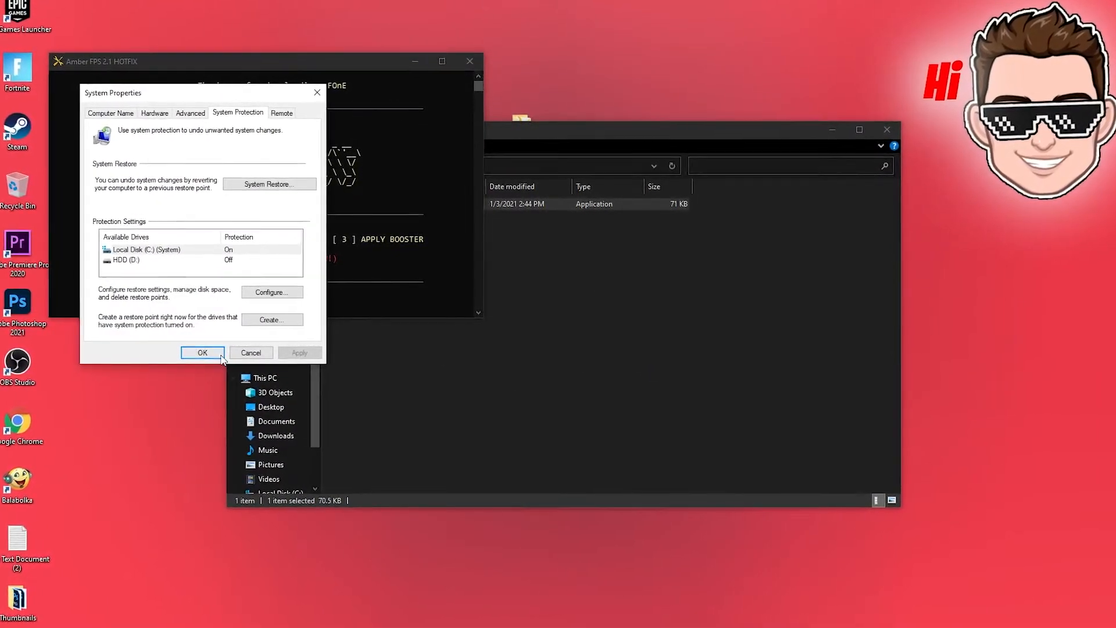
{"action": "left_click", "coordinate": [203, 352]}
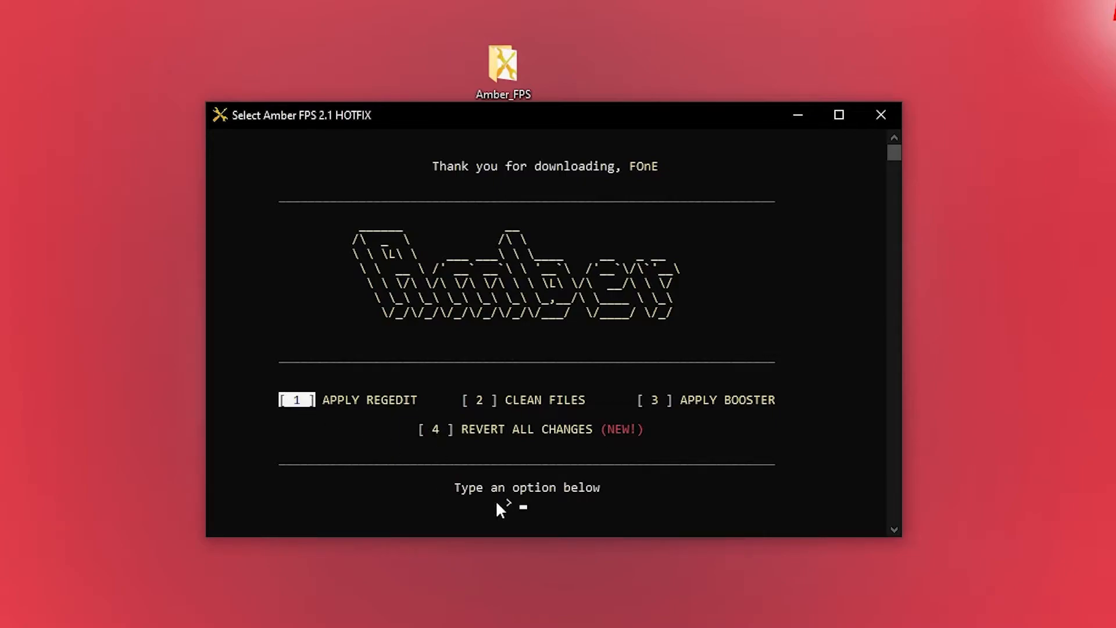
Run Amber FPS options 1, 2 and 3, acknowledge restart notices, and close it.
{"action": "type", "text": "1"}
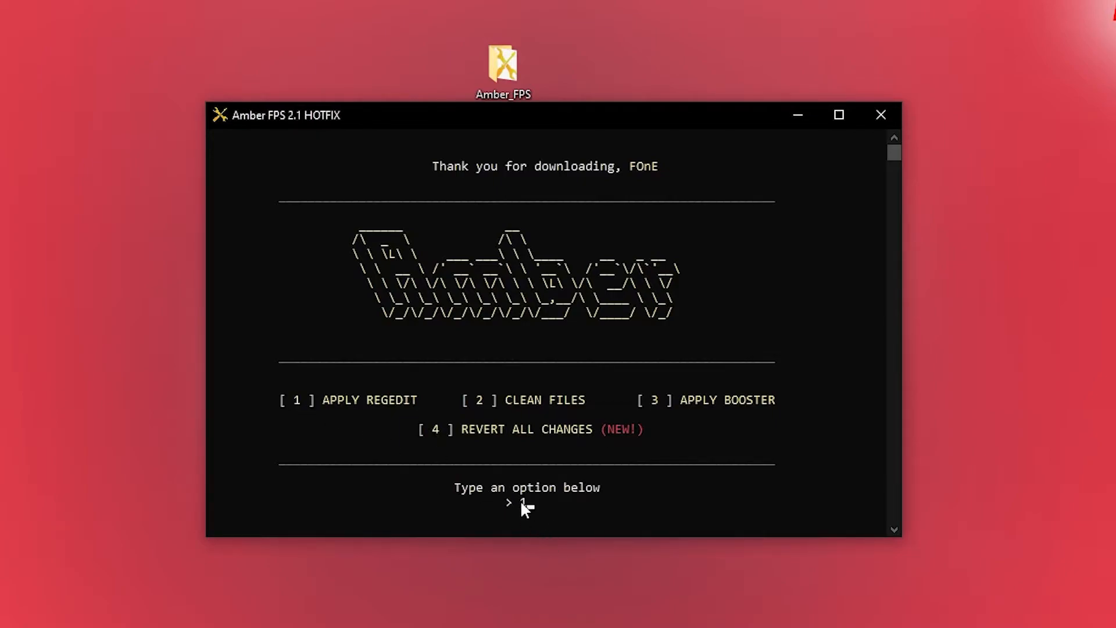
{"action": "type", "text": "1"}
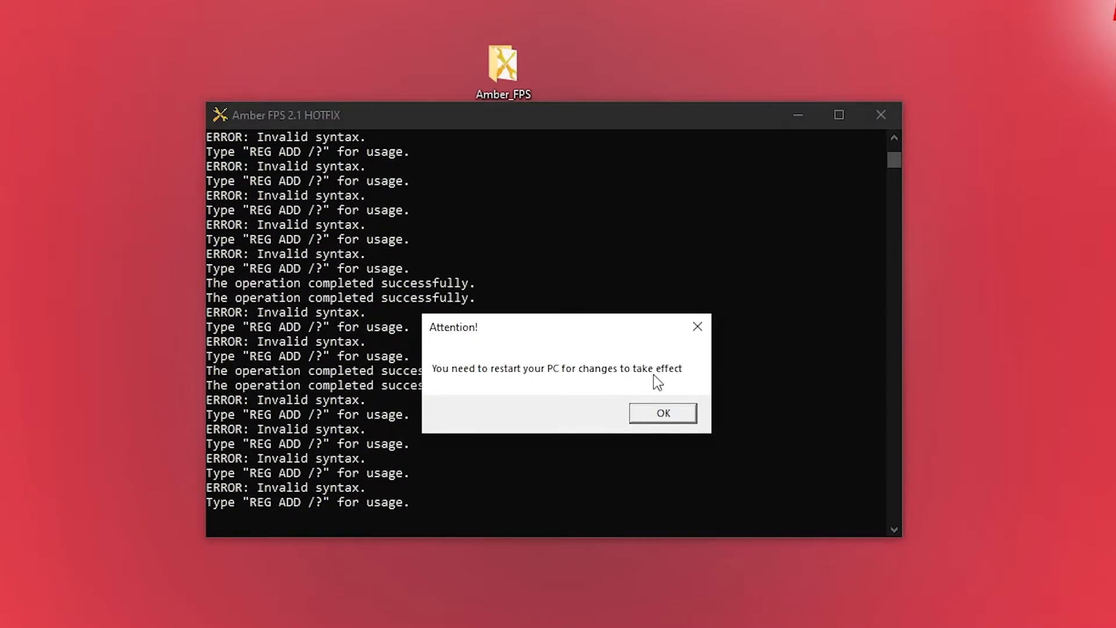
{"action": "left_click", "coordinate": [662, 413]}
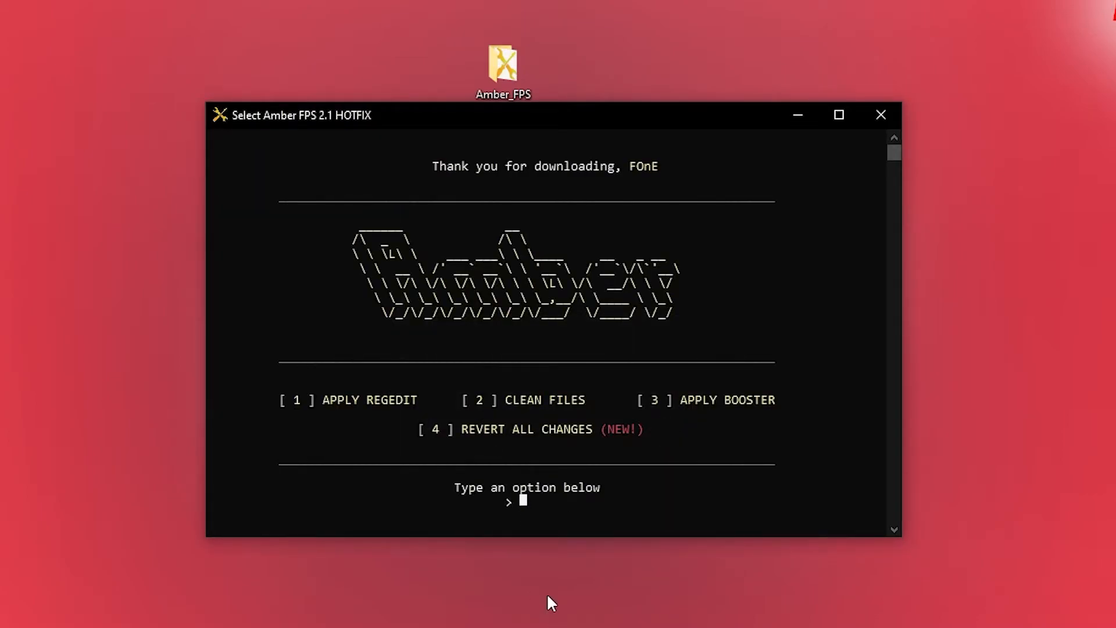
{"action": "type", "text": "2"}
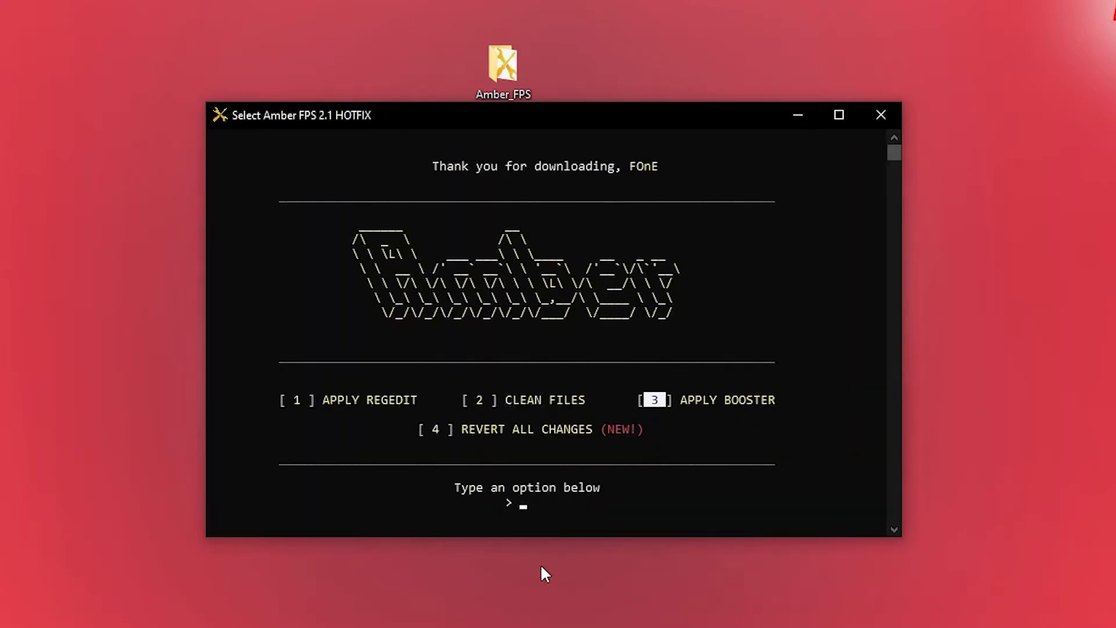
{"action": "type", "text": "3"}
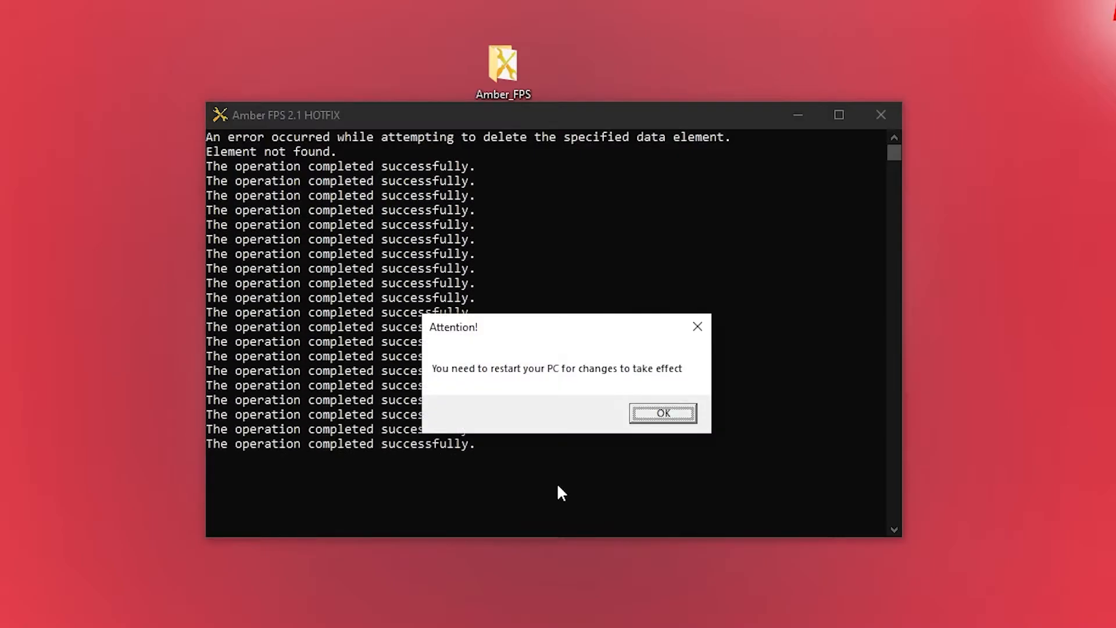
{"action": "left_click", "coordinate": [662, 413]}
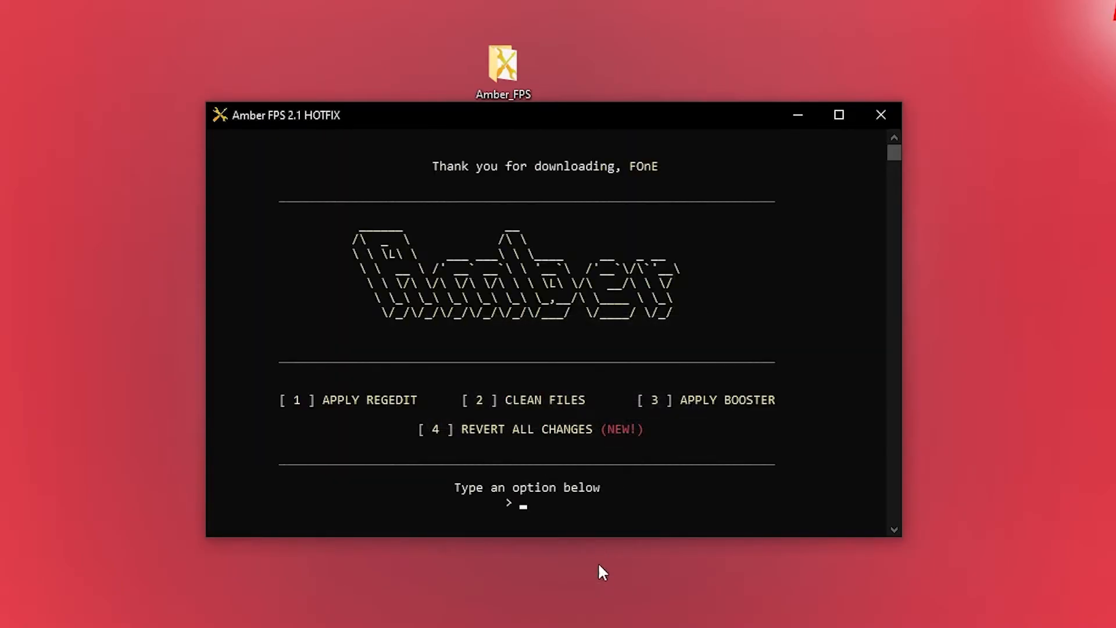
{"action": "left_click", "coordinate": [879, 115]}
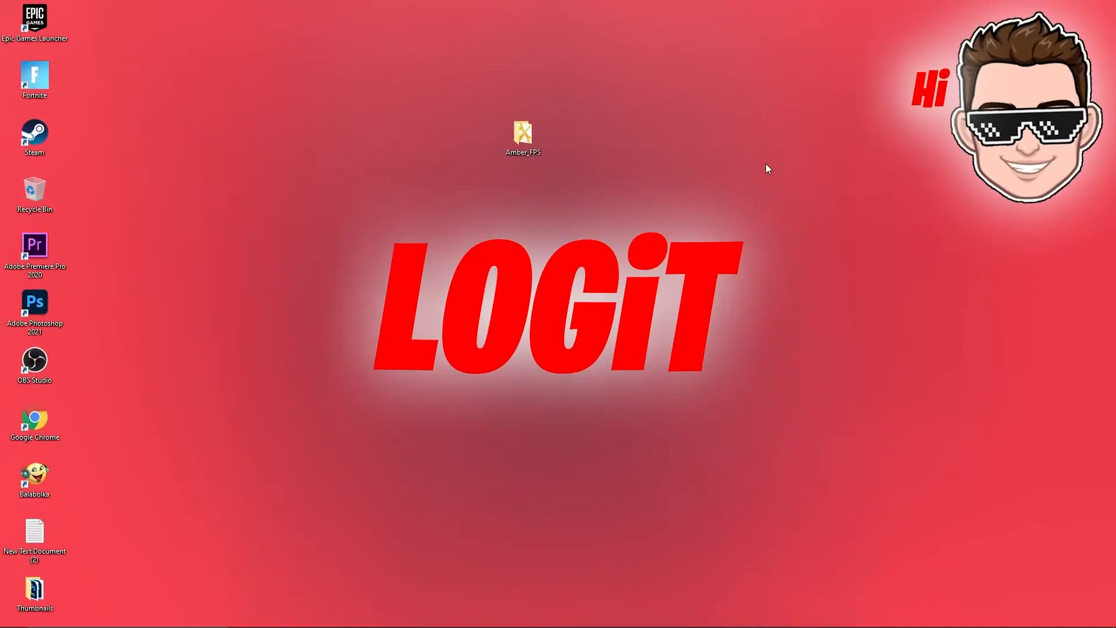
Open Advanced system settings from the This PC properties page.
{"action": "type", "text": "this"}
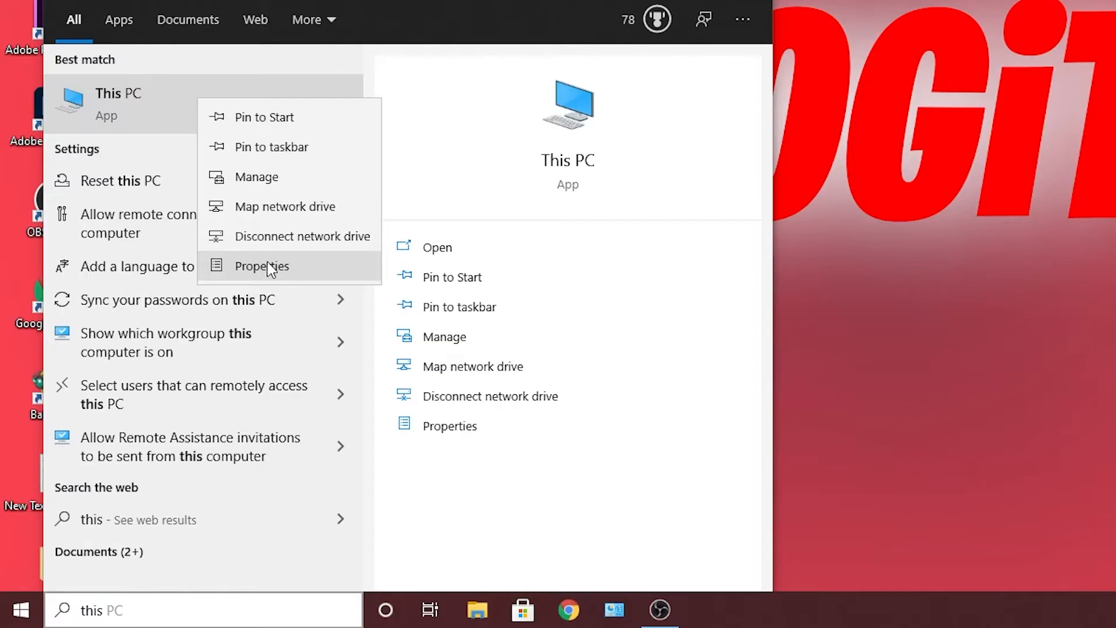
{"action": "left_click", "coordinate": [260, 266]}
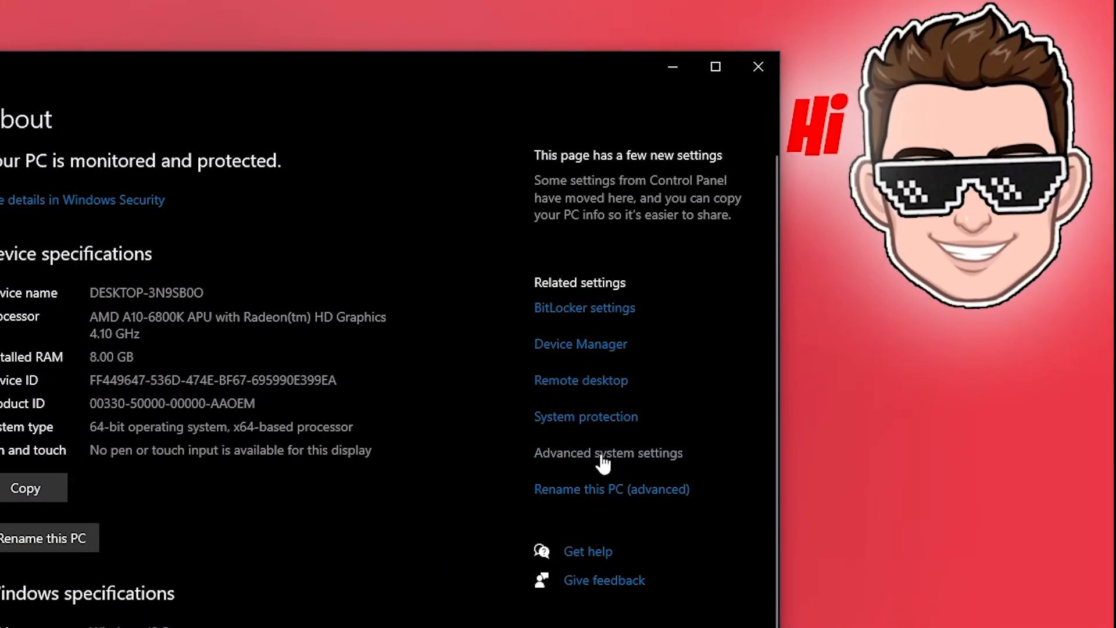
{"action": "left_click", "coordinate": [608, 453]}
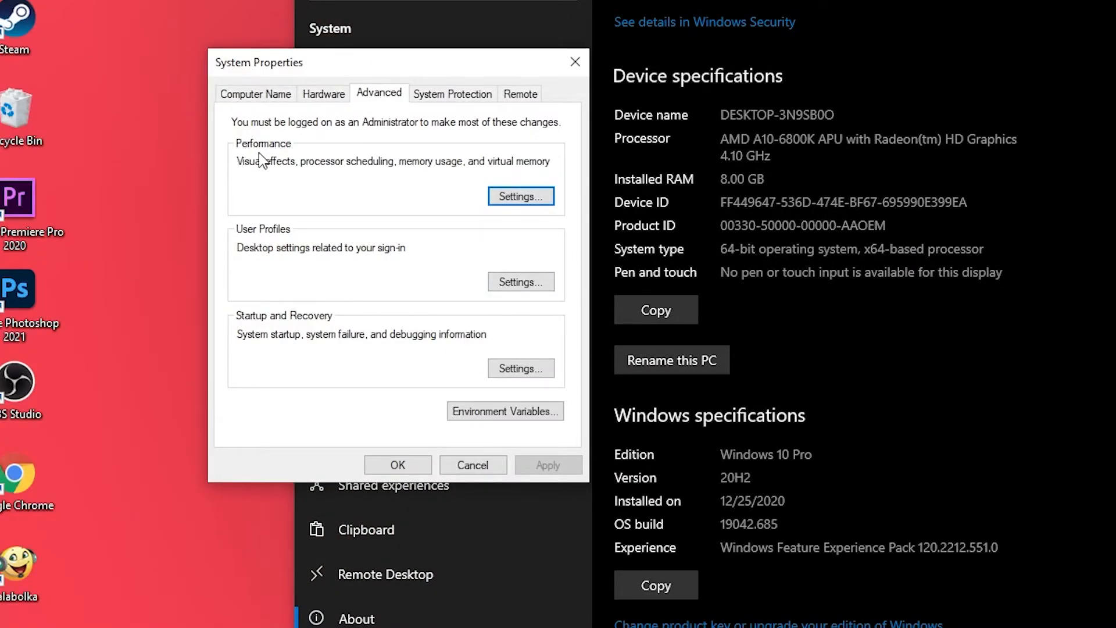
Set visual effects to best performance, confirm both dialogs, and close the About window.
{"action": "left_click", "coordinate": [520, 196]}
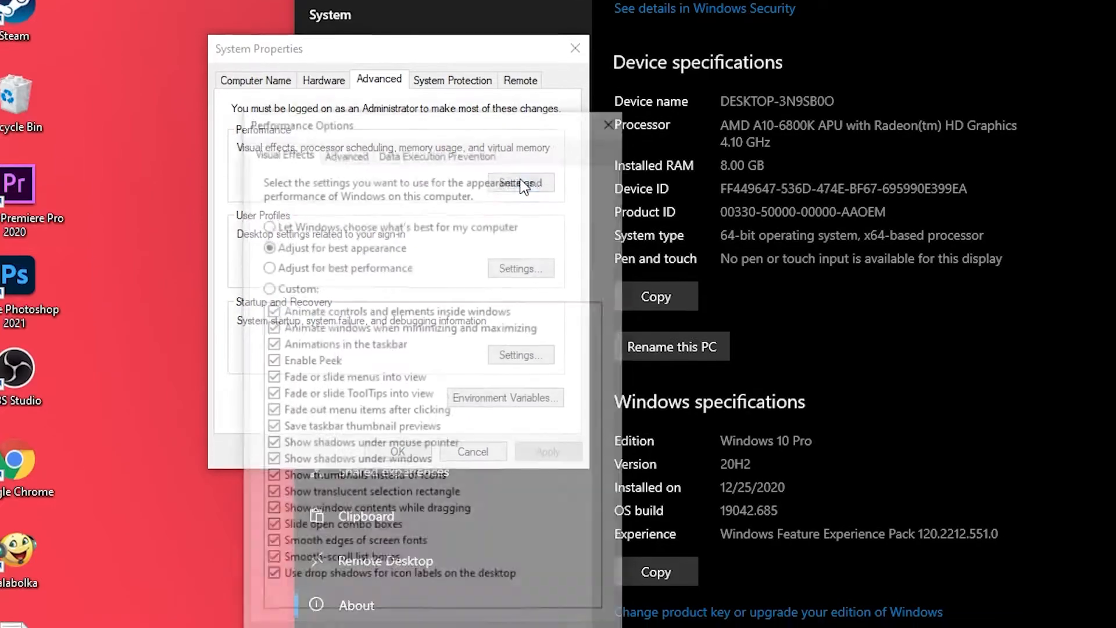
{"action": "left_click", "coordinate": [266, 231]}
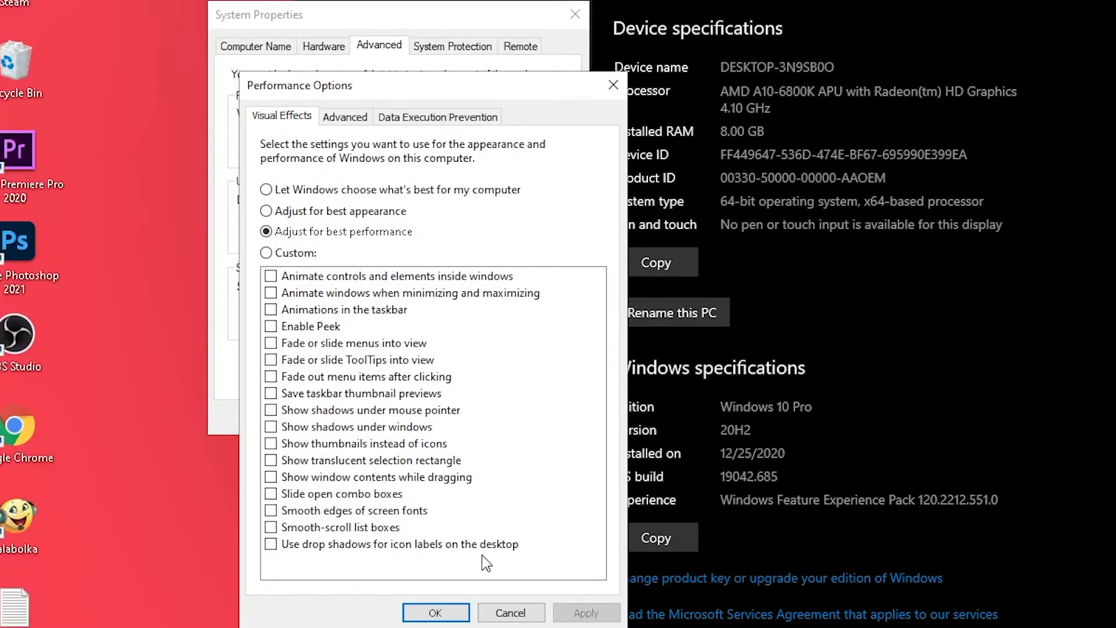
{"action": "left_click", "coordinate": [435, 612]}
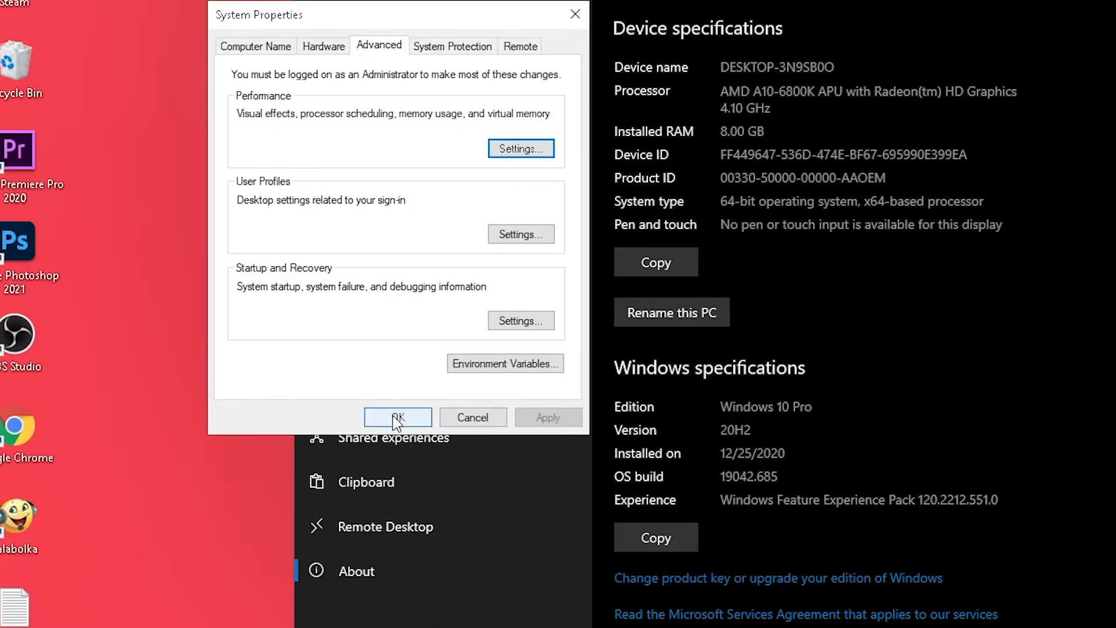
{"action": "left_click", "coordinate": [396, 417]}
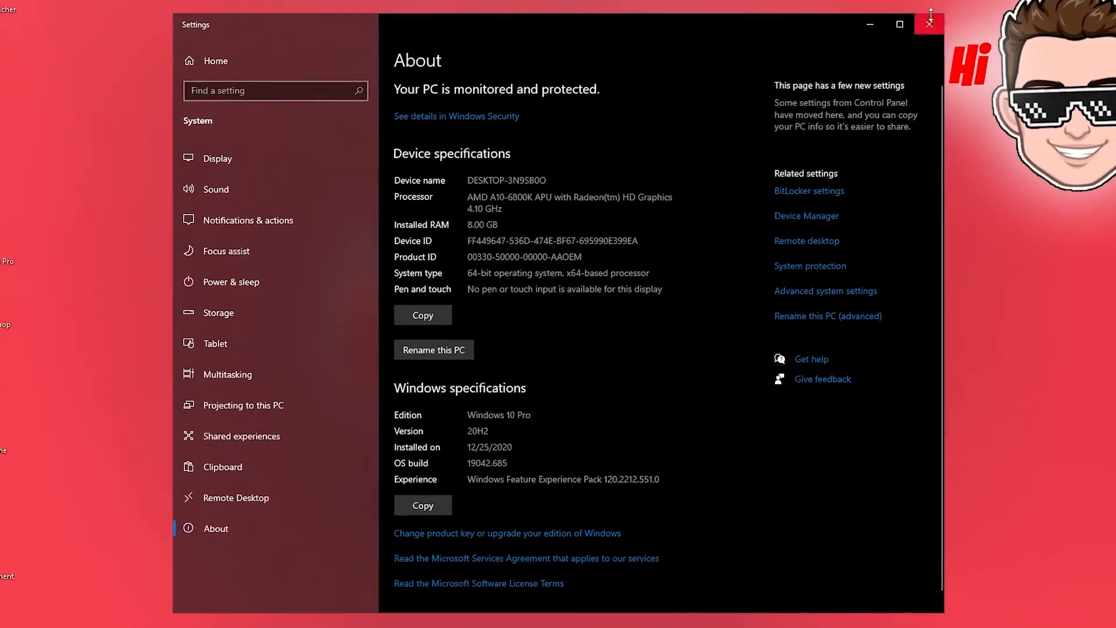
{"action": "left_click", "coordinate": [929, 23]}
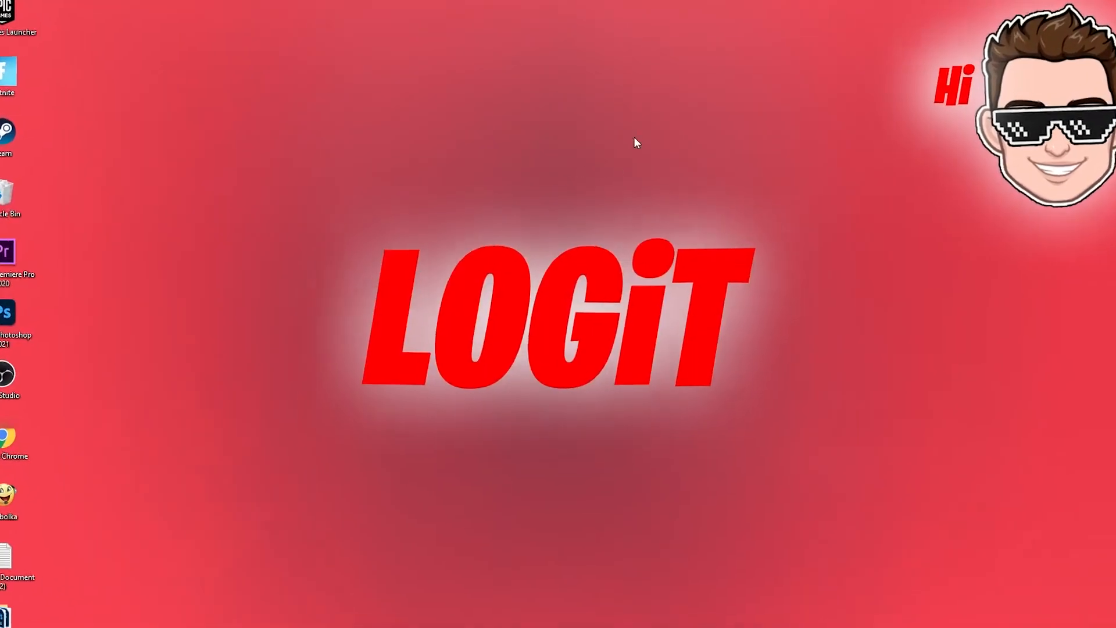
Open NVIDIA Control Panel from the desktop menu at the Adjust image settings with preview page.
{"action": "right_click", "coordinate": [635, 142]}
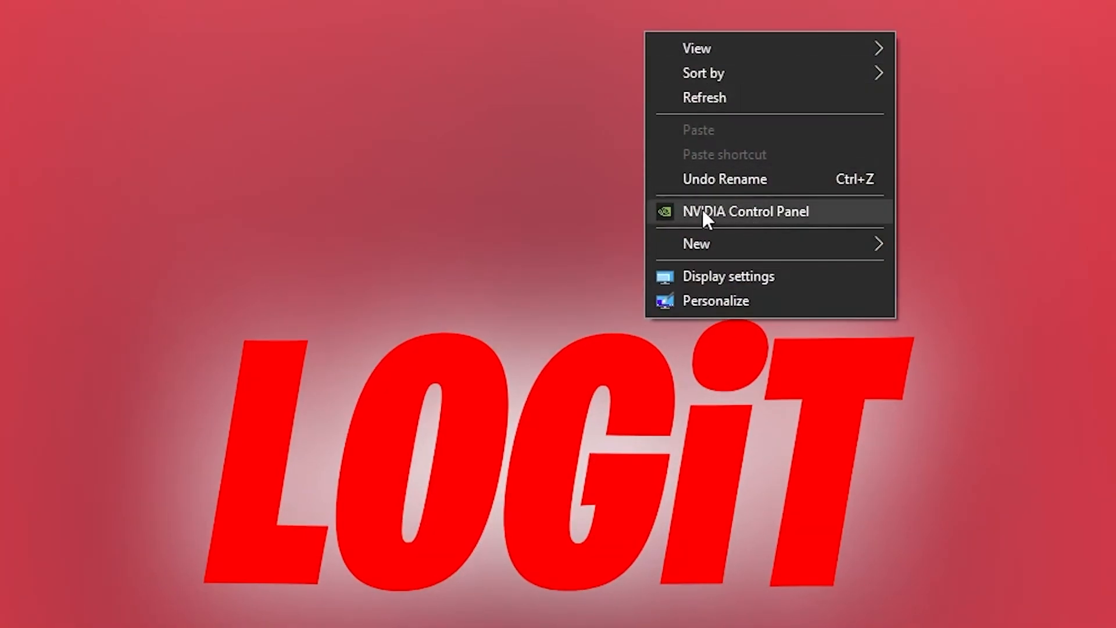
{"action": "mouse_move", "coordinate": [761, 218]}
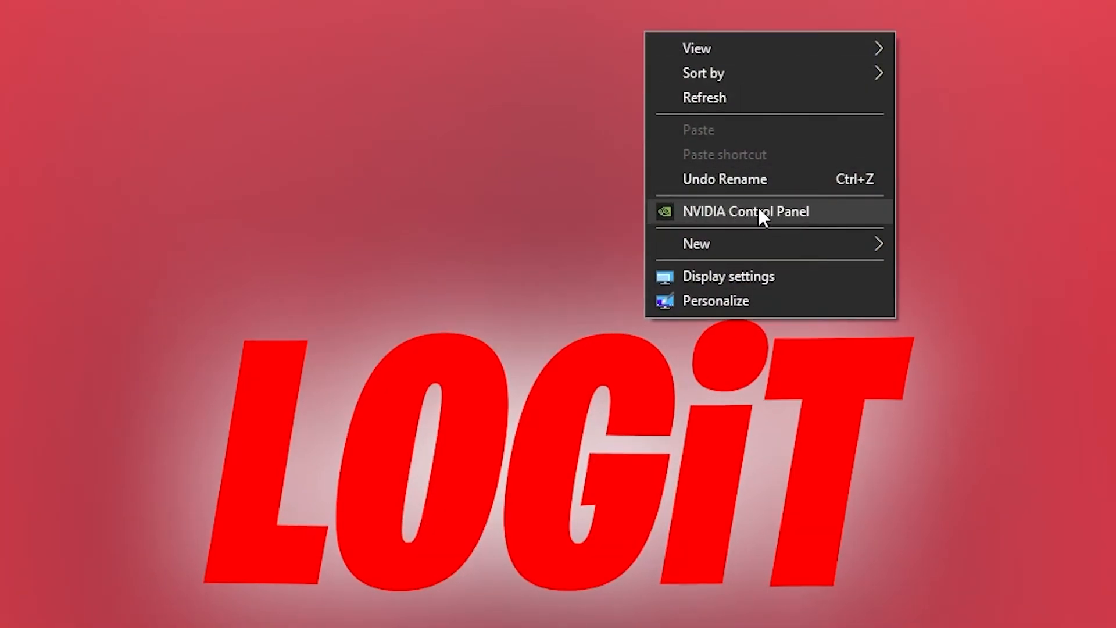
{"action": "left_click", "coordinate": [745, 212]}
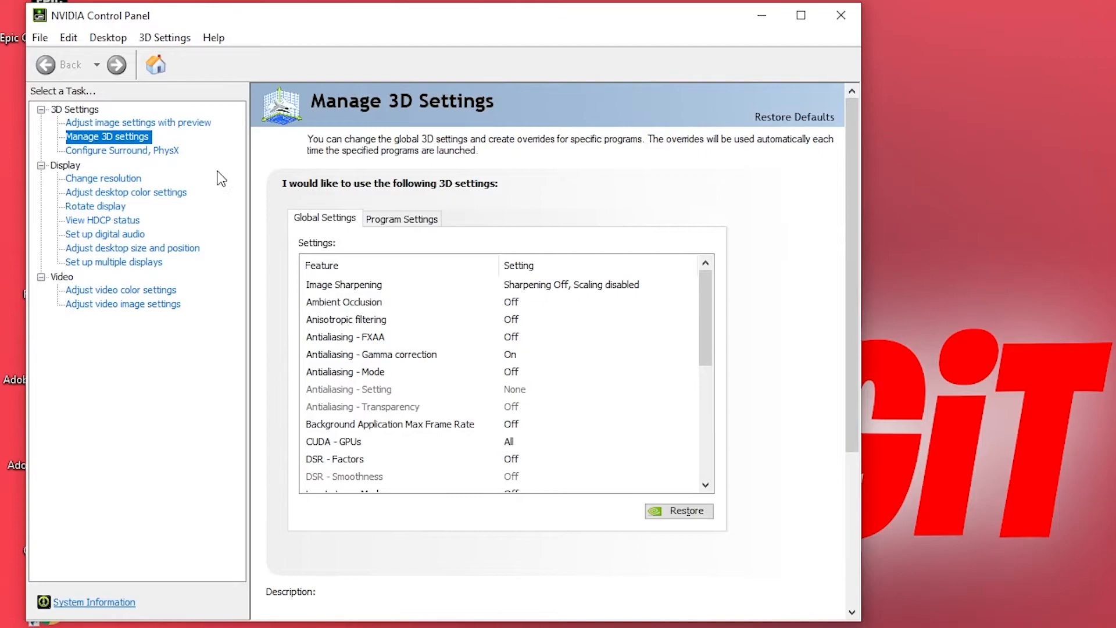
{"action": "left_click", "coordinate": [138, 122]}
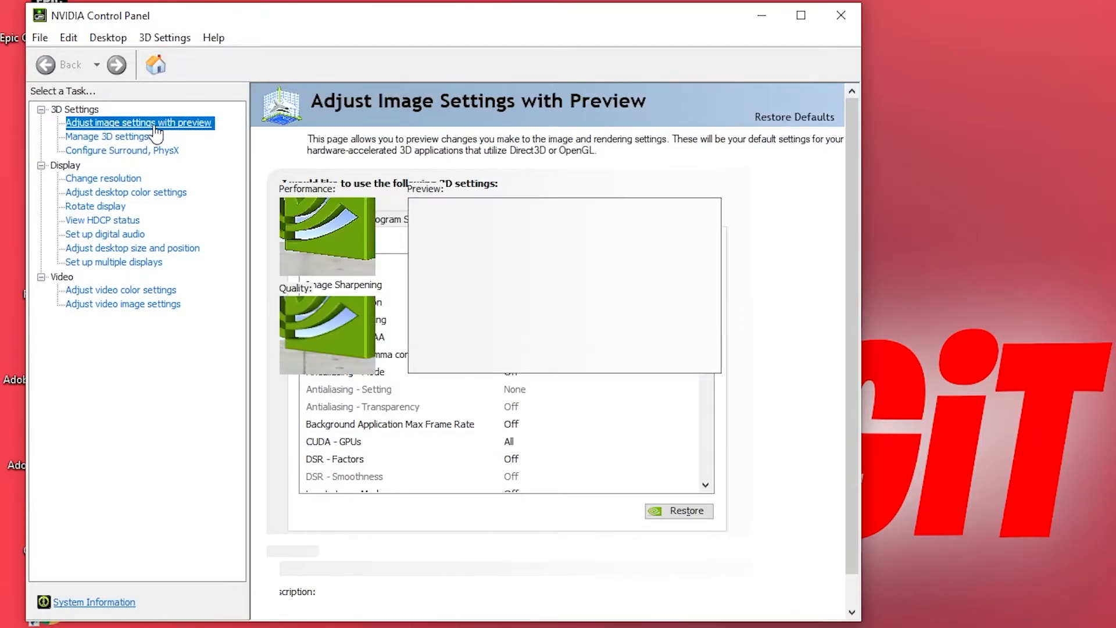
{"action": "left_click", "coordinate": [139, 121]}
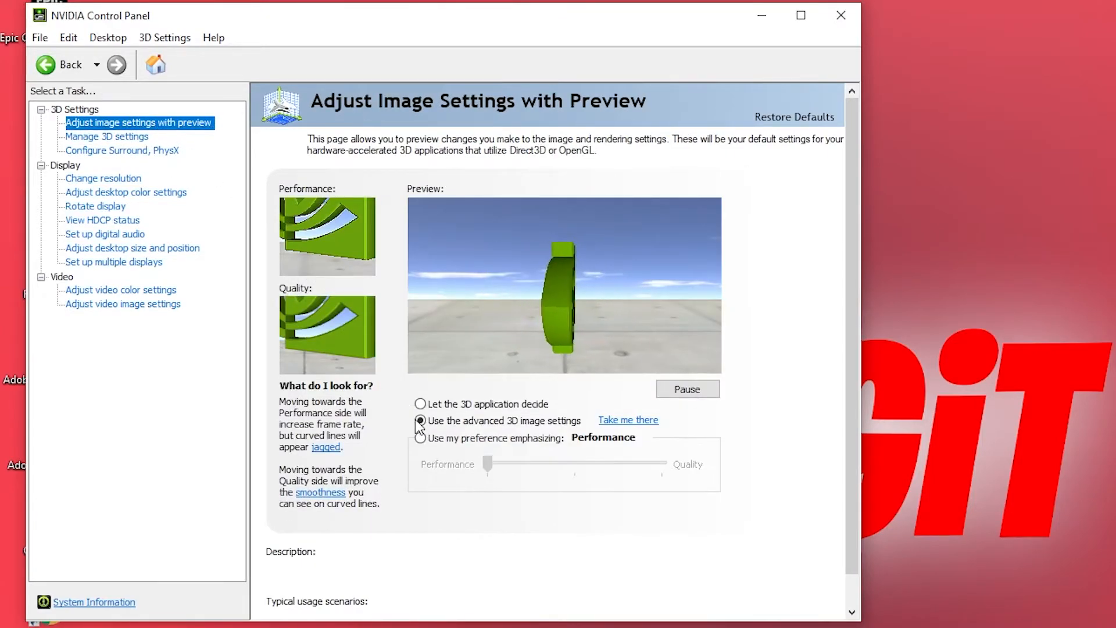
Set 'Use my preference emphasizing' fully to Performance and apply it.
{"action": "left_click", "coordinate": [419, 438]}
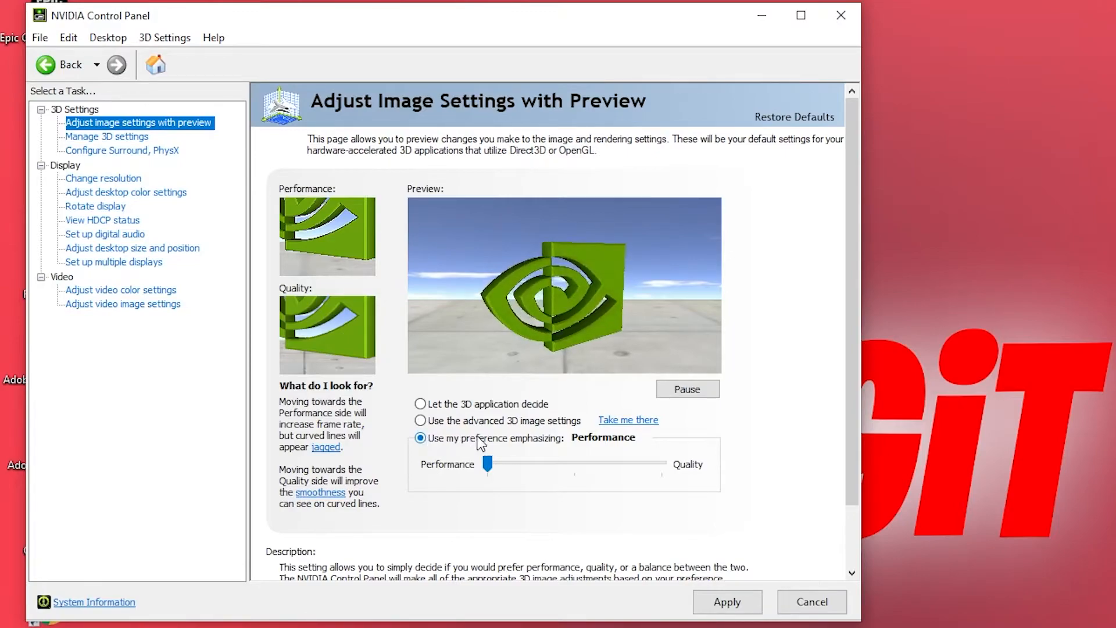
{"action": "left_click_drag", "start_coordinate": [487, 463], "coordinate": [574, 463]}
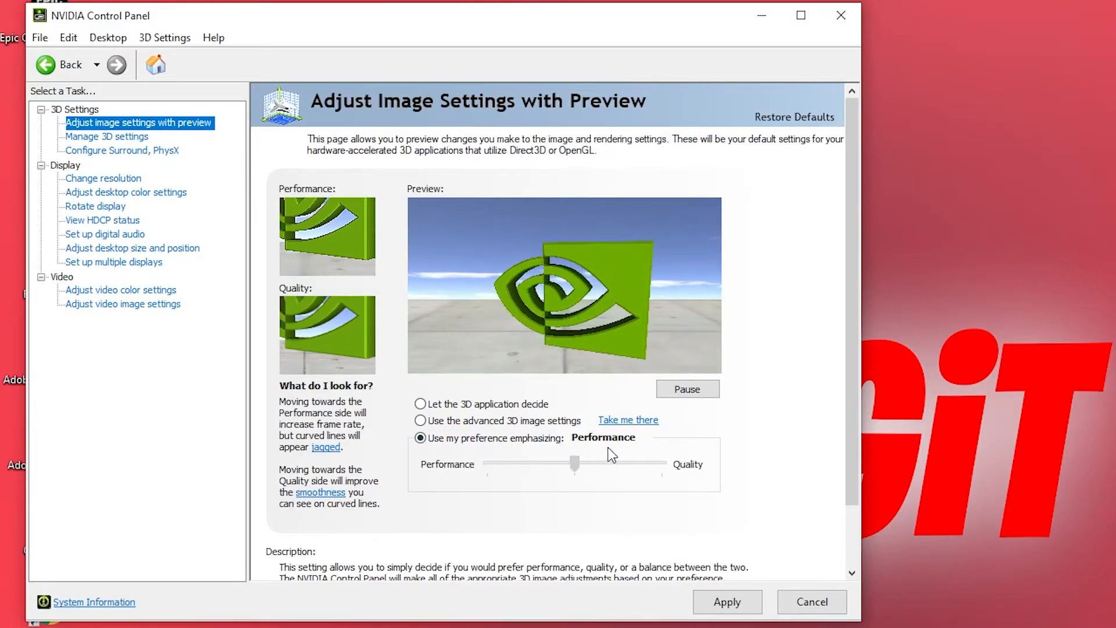
{"action": "left_click_drag", "start_coordinate": [575, 463], "coordinate": [487, 463]}
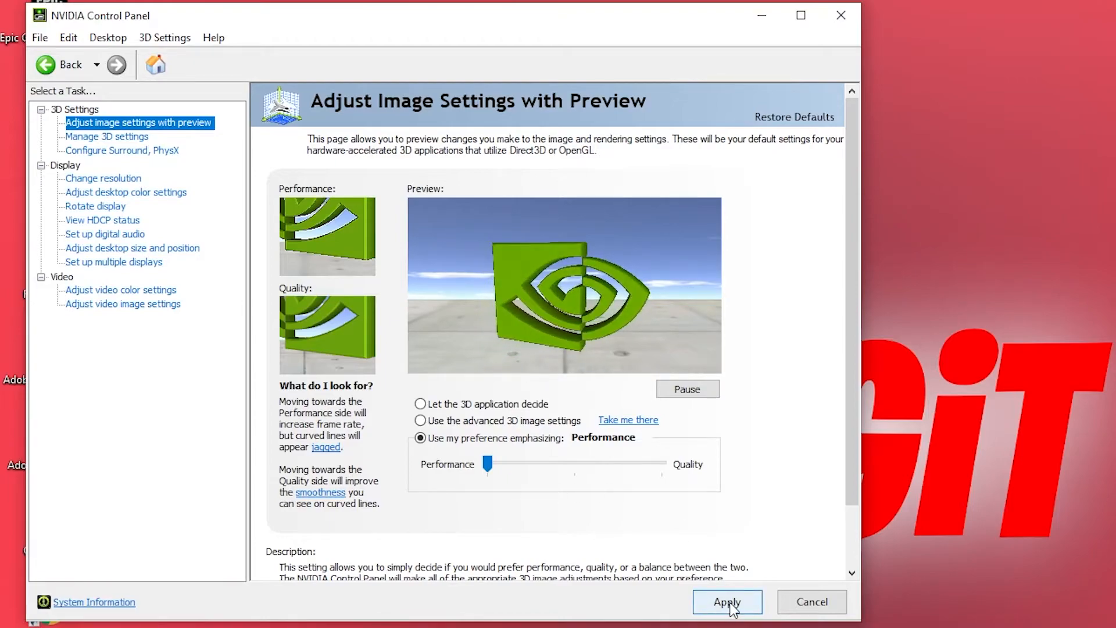
{"action": "left_click", "coordinate": [107, 136]}
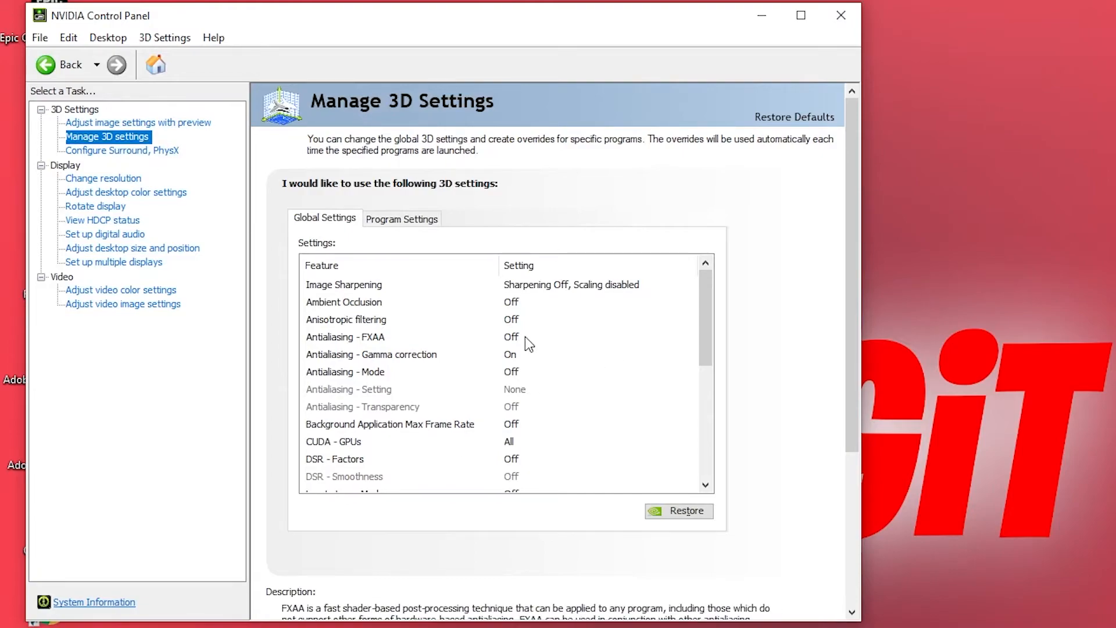
Set OpenGL rendering GPU to GeForce GTX 1050 Ti and power management to Prefer maximum performance.
{"action": "scroll", "scroll_direction": "down", "scroll_amount": 3}
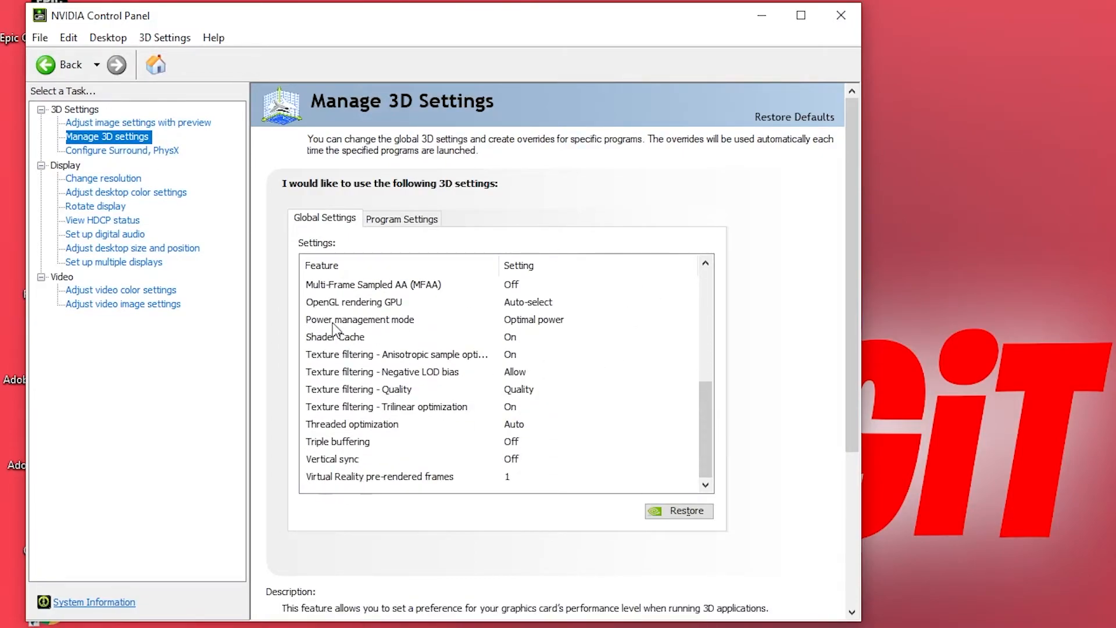
{"action": "left_click", "coordinate": [354, 302]}
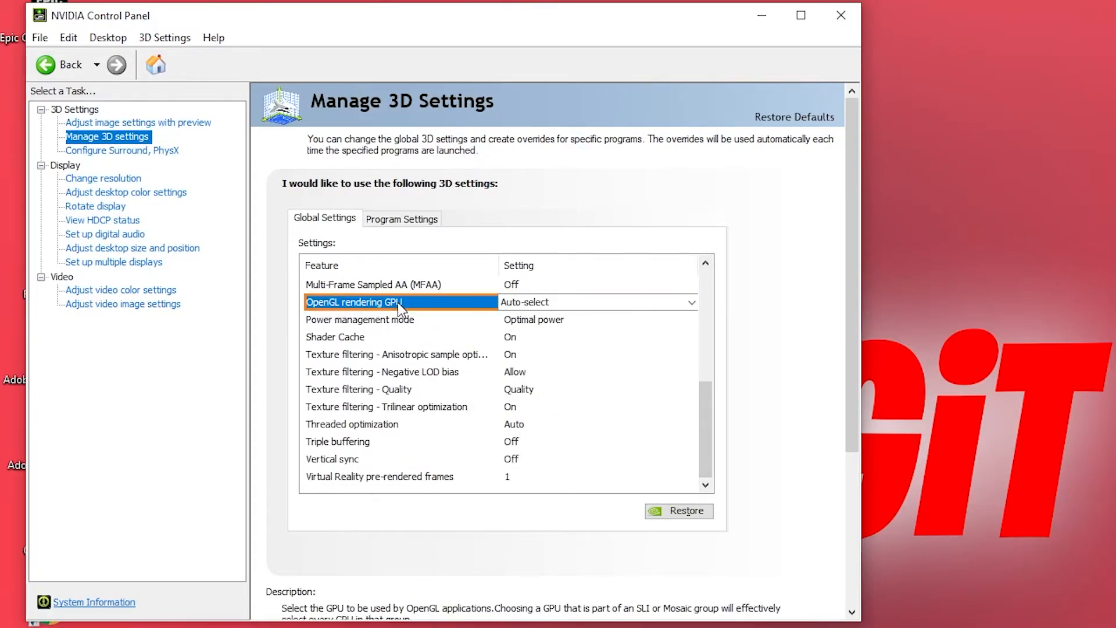
{"action": "left_click", "coordinate": [688, 302]}
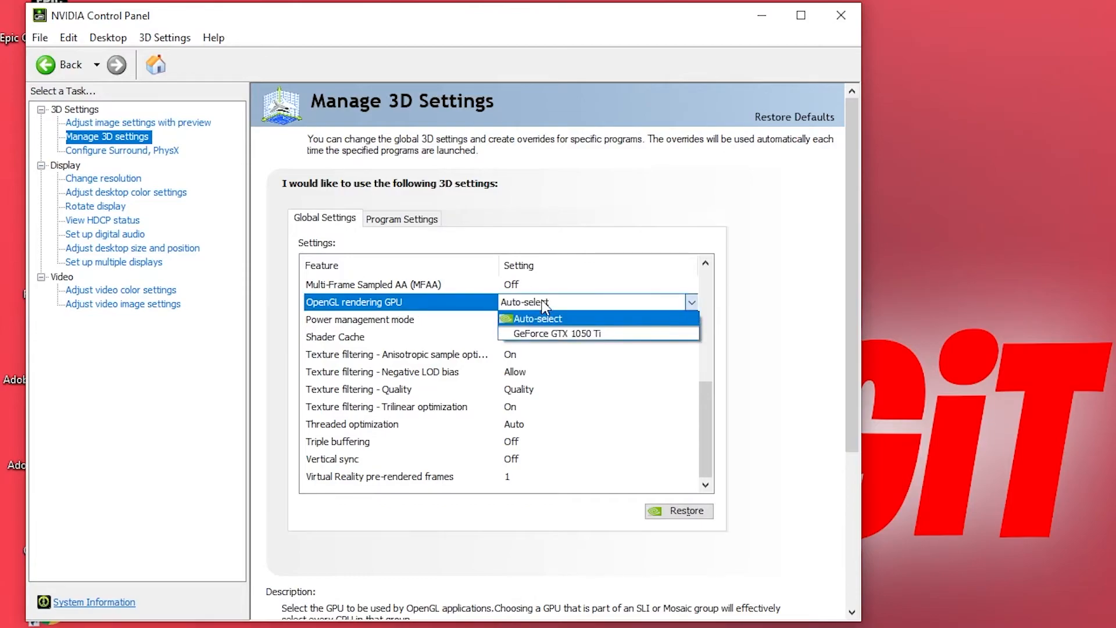
{"action": "mouse_move", "coordinate": [555, 333]}
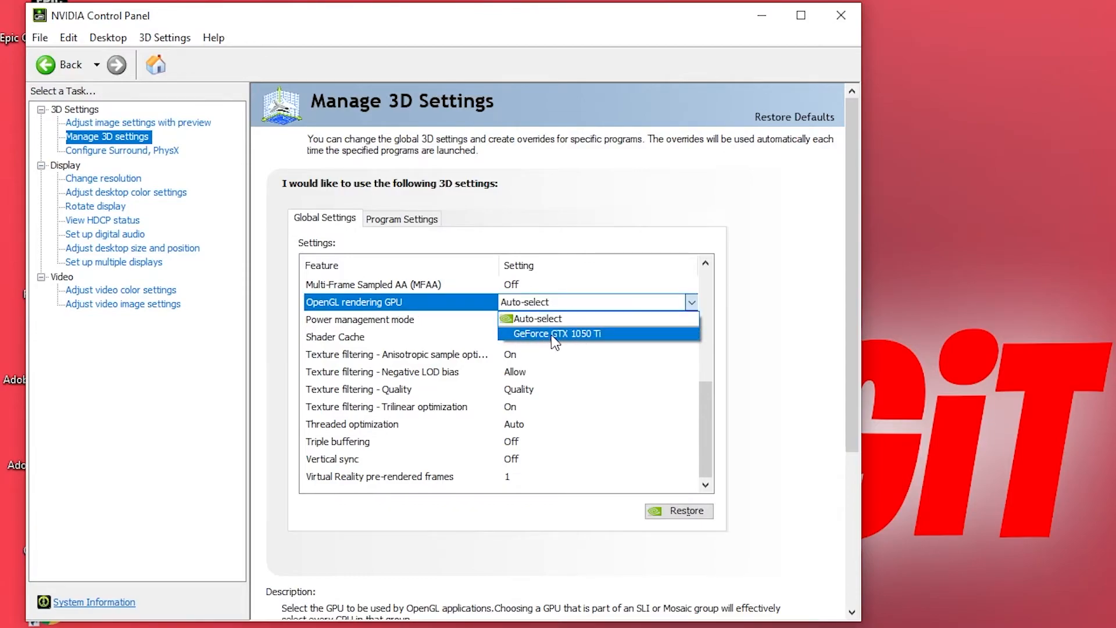
{"action": "left_click", "coordinate": [556, 333]}
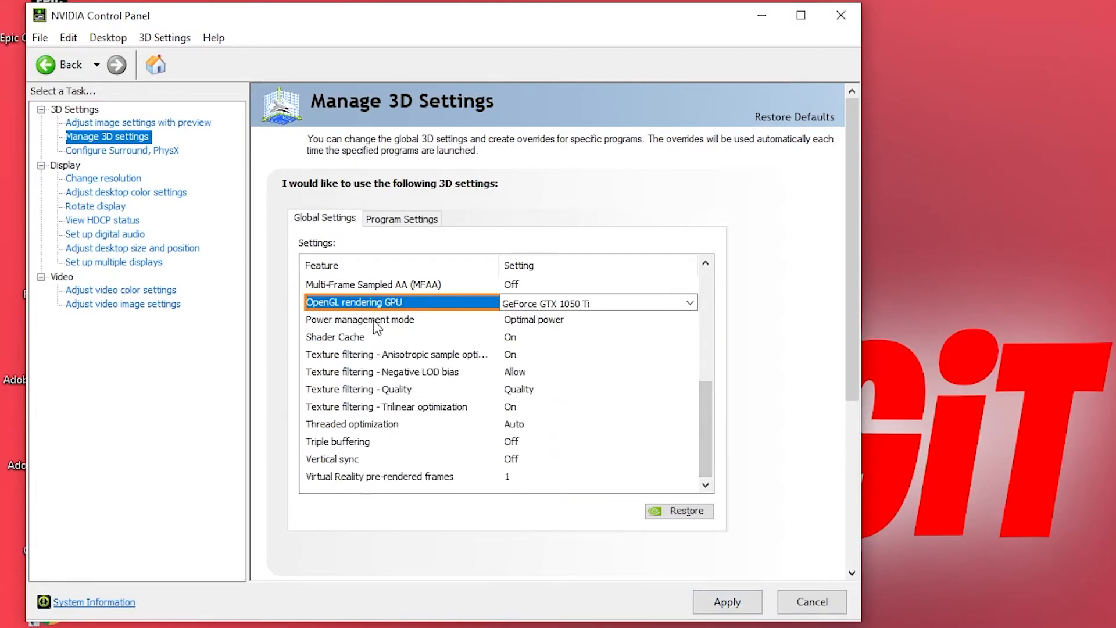
{"action": "left_click", "coordinate": [688, 319]}
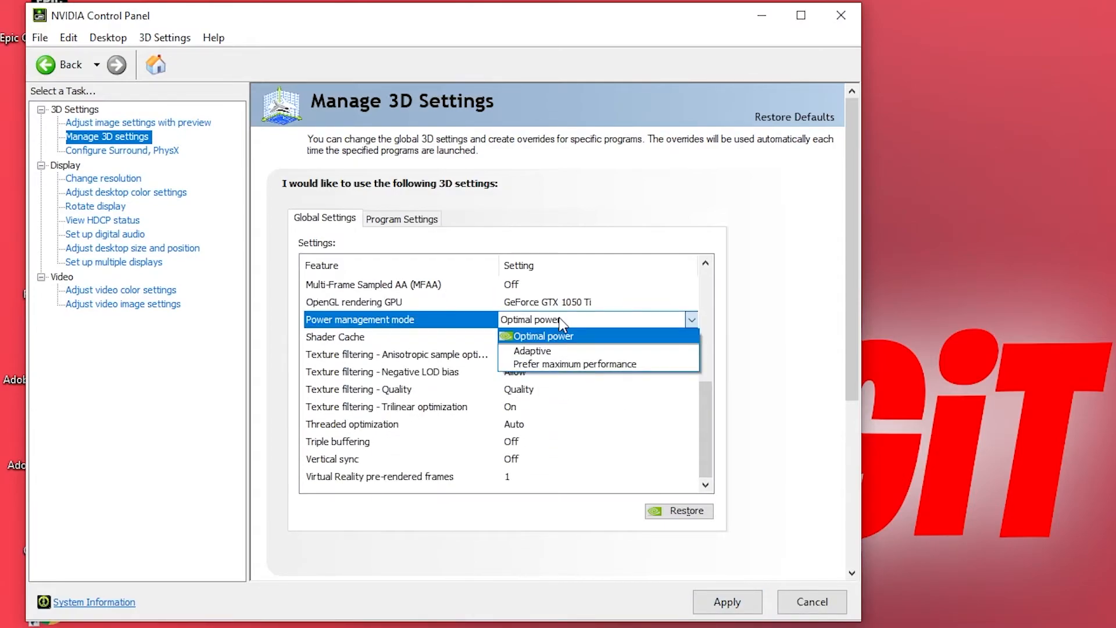
{"action": "left_click", "coordinate": [575, 364]}
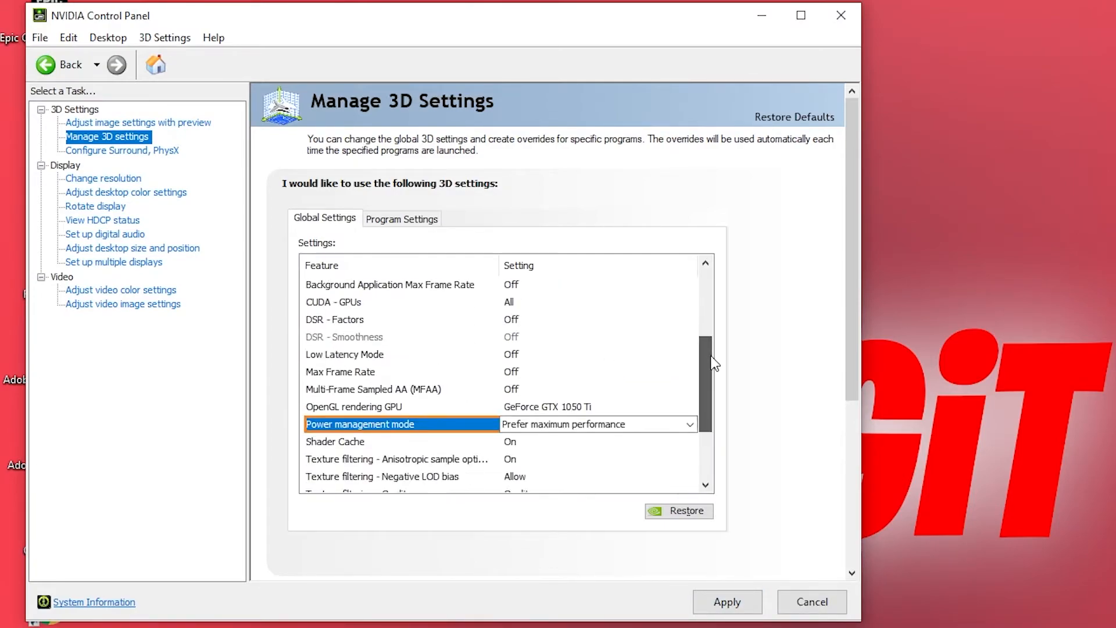
Set texture filtering quality to High performance, Threaded optimization On, and Vertical sync Off.
{"action": "scroll", "scroll_direction": "down", "scroll_amount": 3}
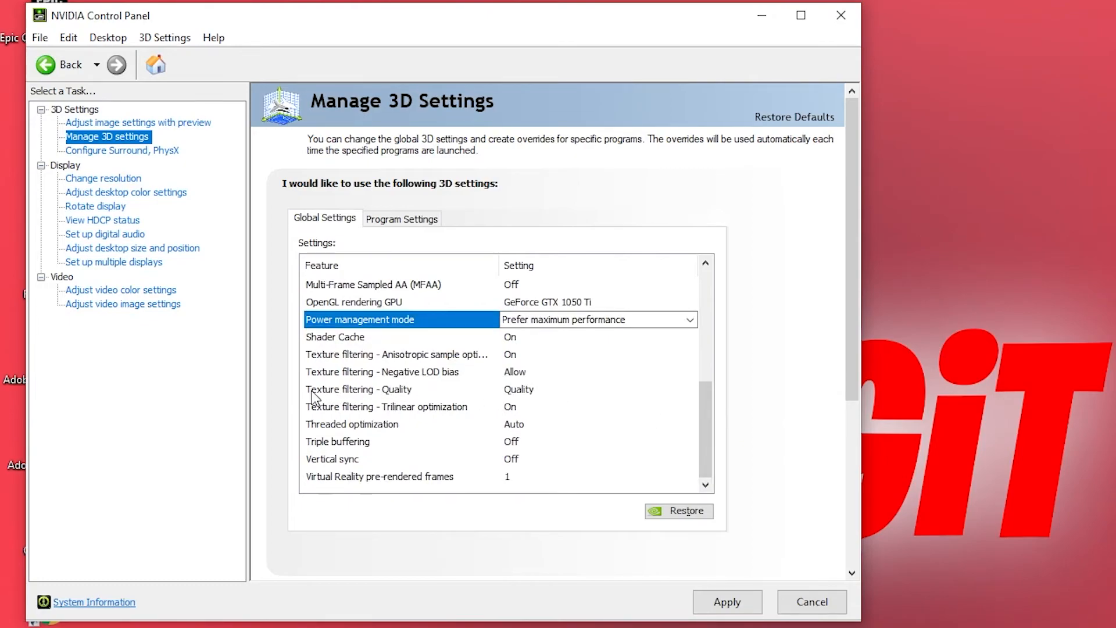
{"action": "left_click", "coordinate": [598, 389]}
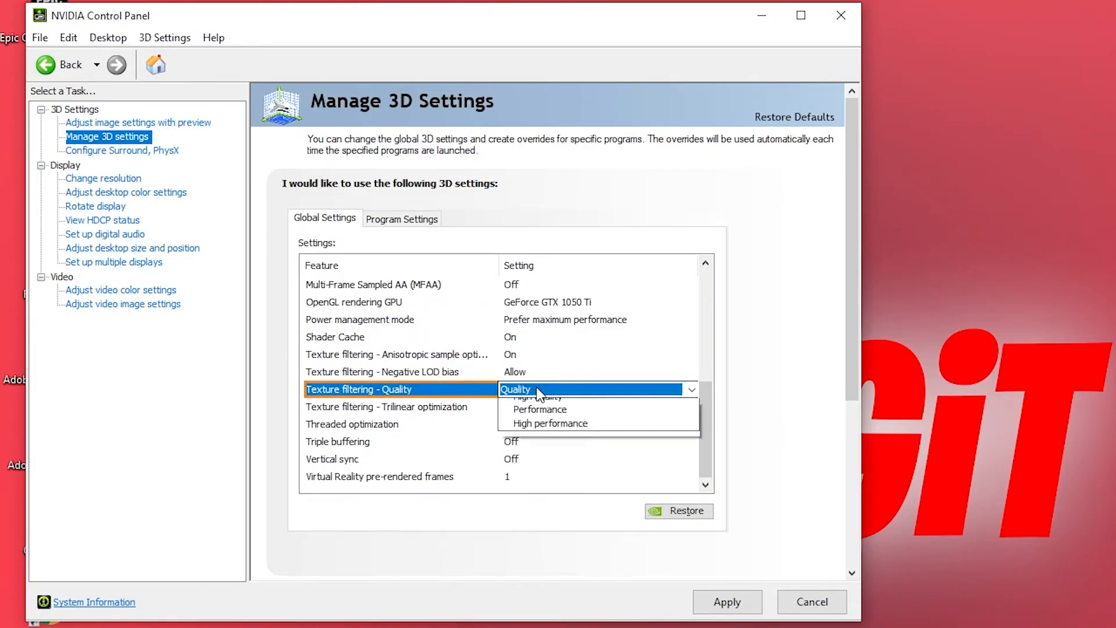
{"action": "left_click", "coordinate": [549, 423]}
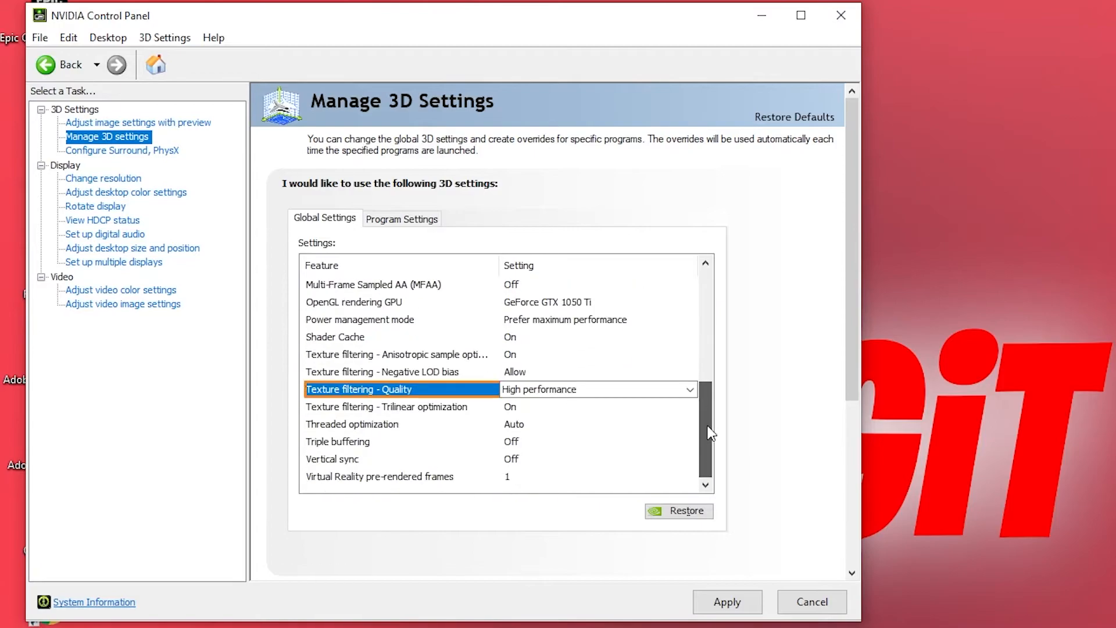
{"action": "left_click", "coordinate": [352, 423]}
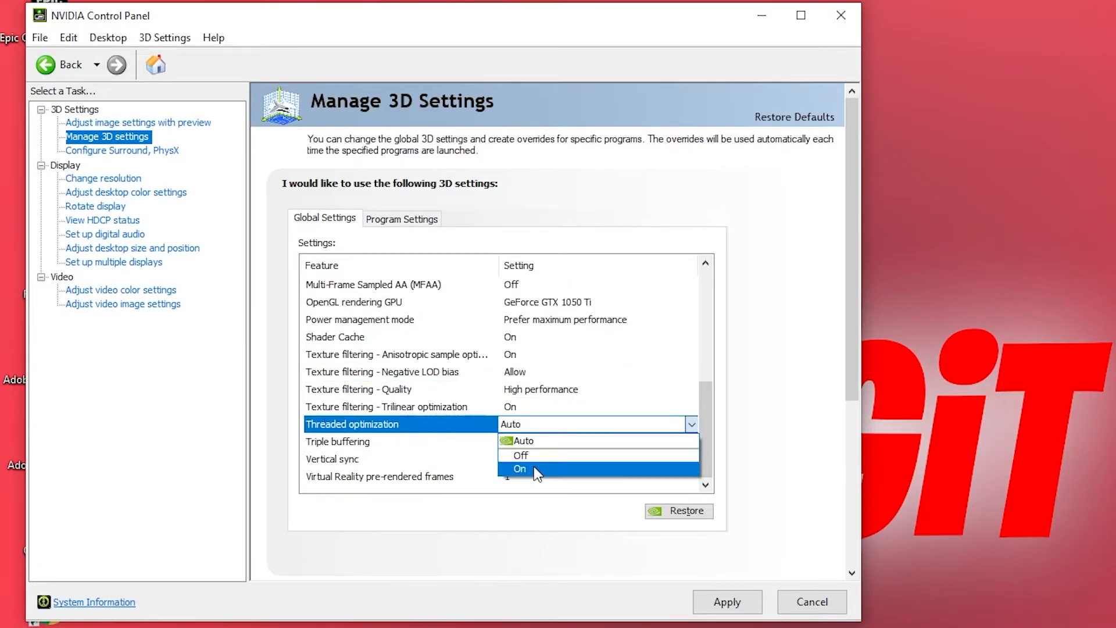
{"action": "left_click", "coordinate": [521, 469]}
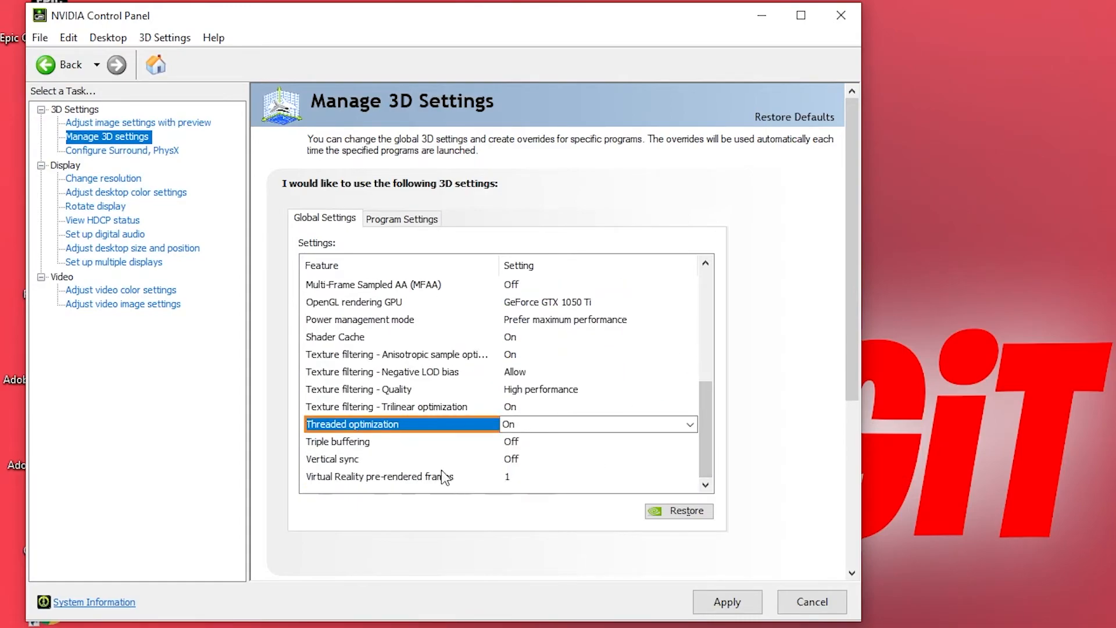
{"action": "left_click", "coordinate": [690, 459]}
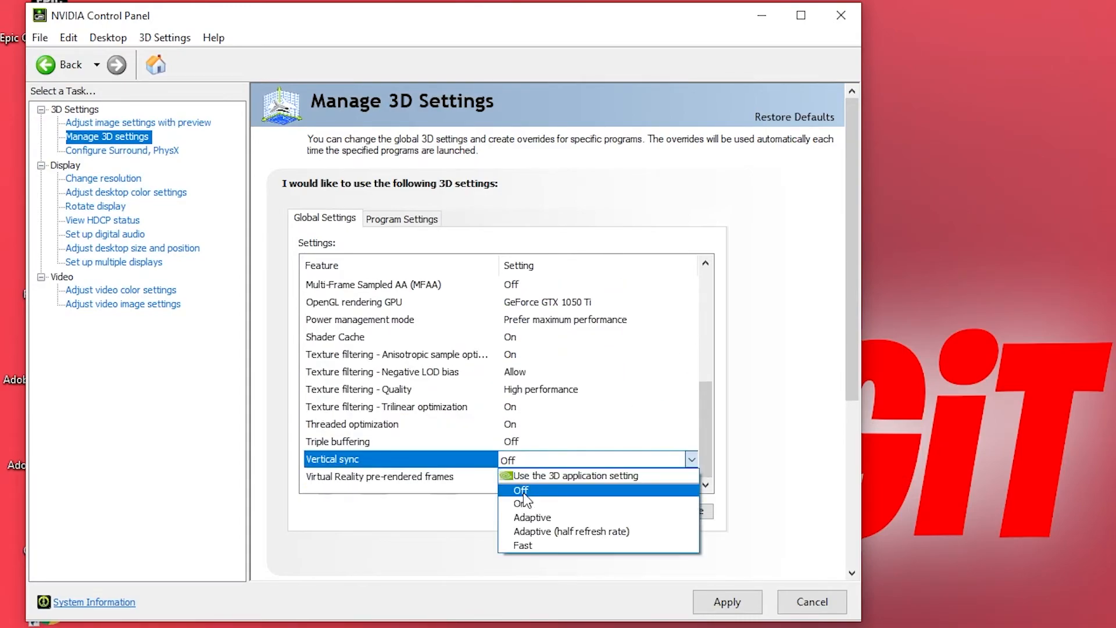
{"action": "left_click", "coordinate": [522, 490]}
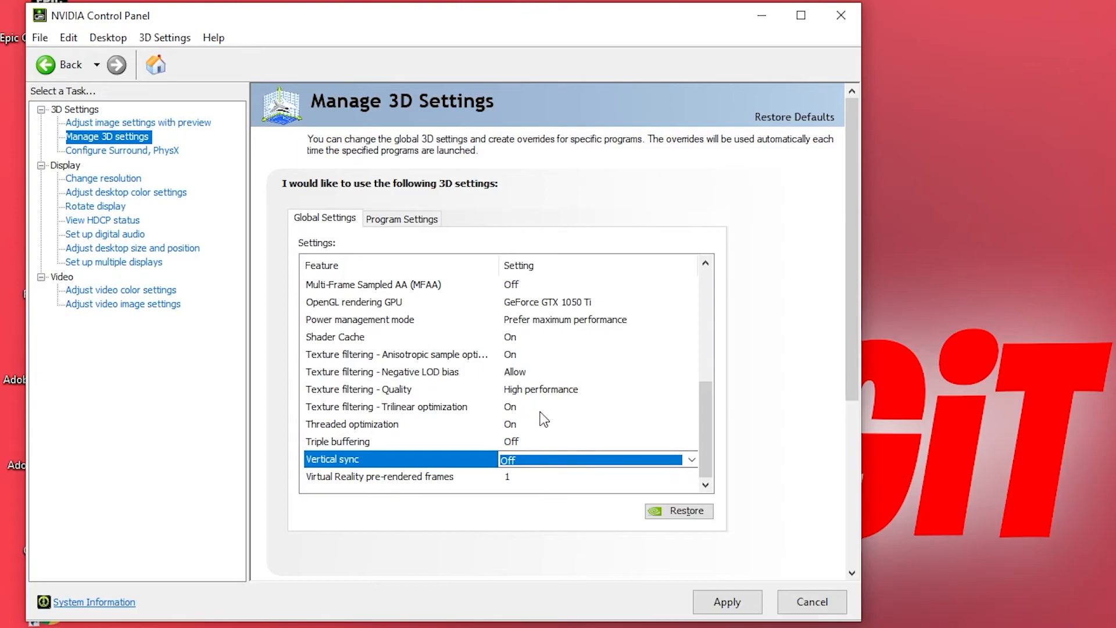